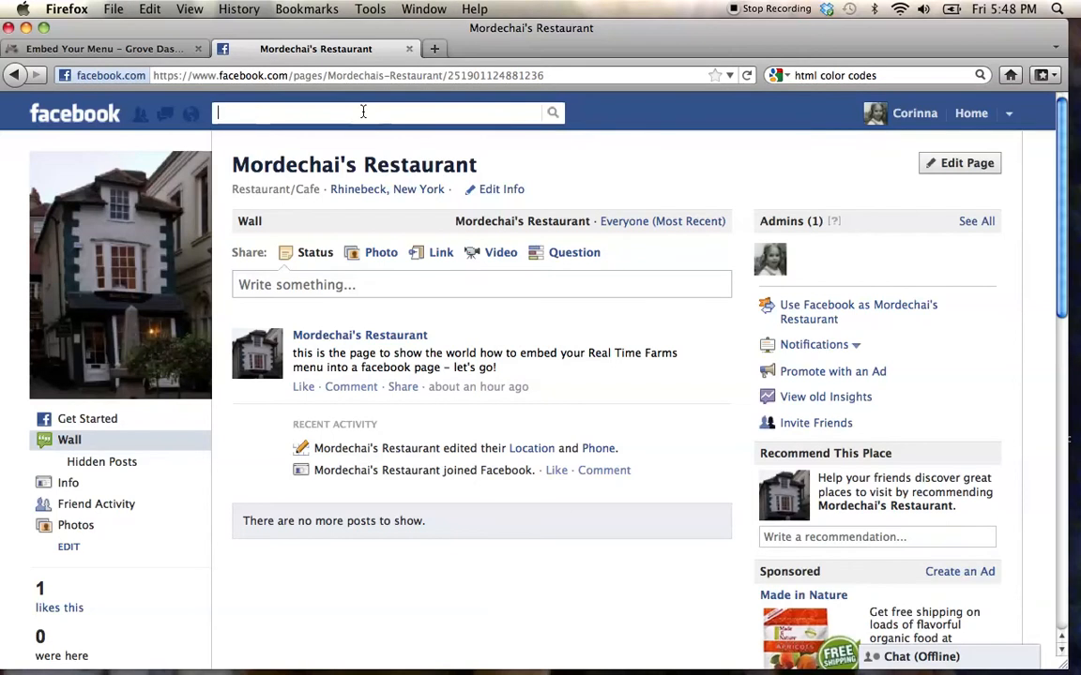
Search 'static' and open the Static HTML: iframe tabs app page
type("stat")
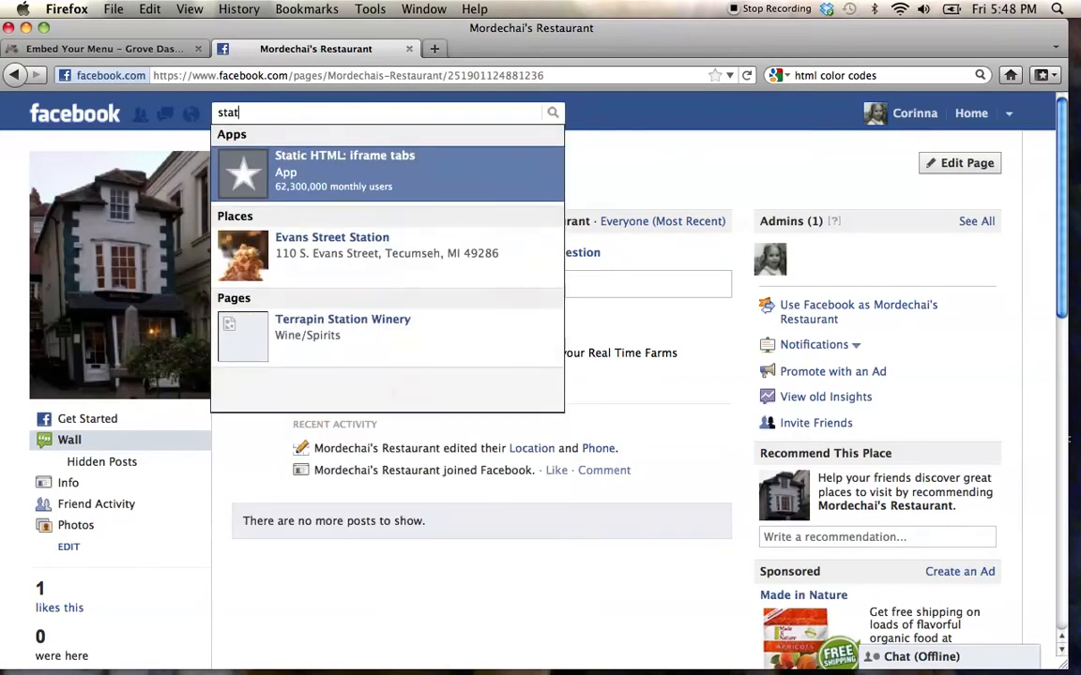
type("ic")
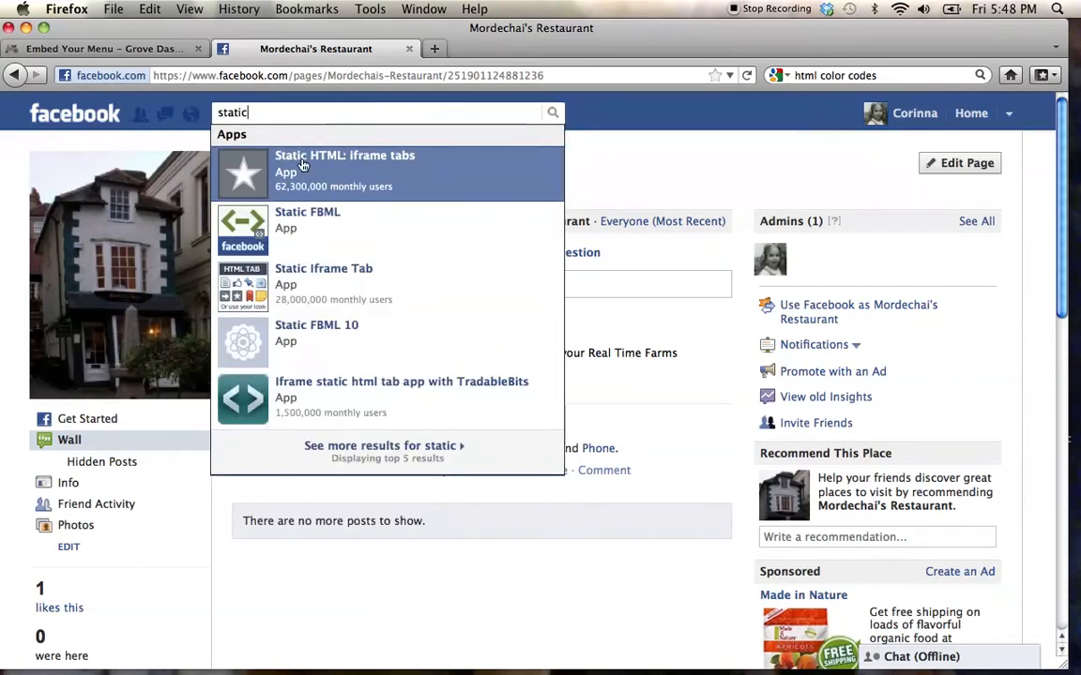
left_click(345, 155)
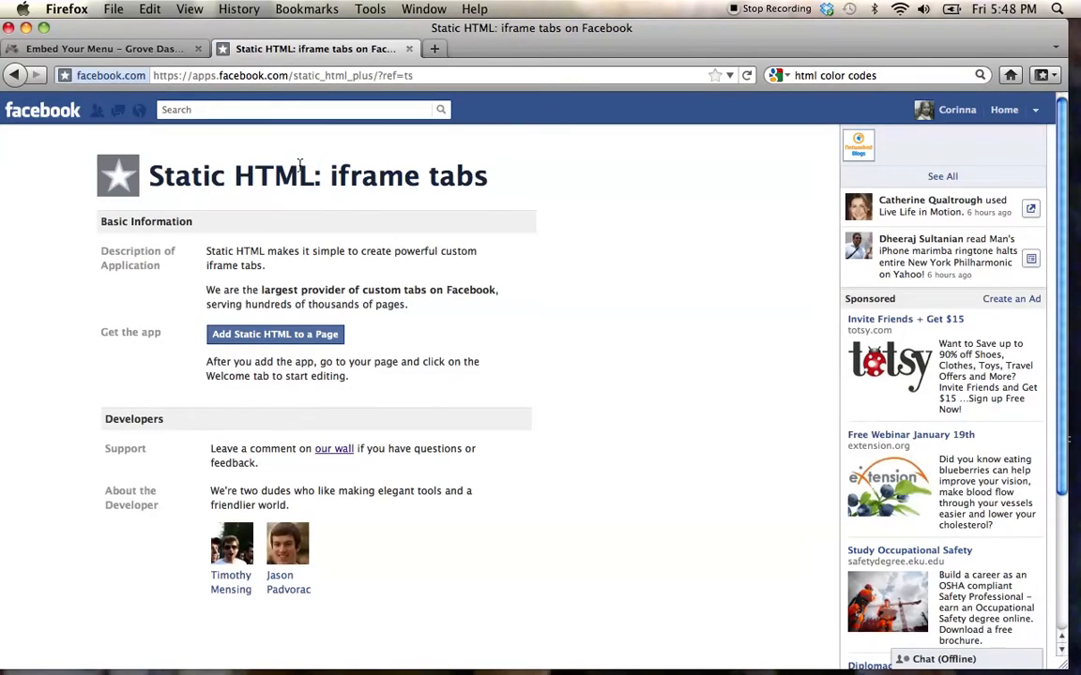
mouse_move(274, 334)
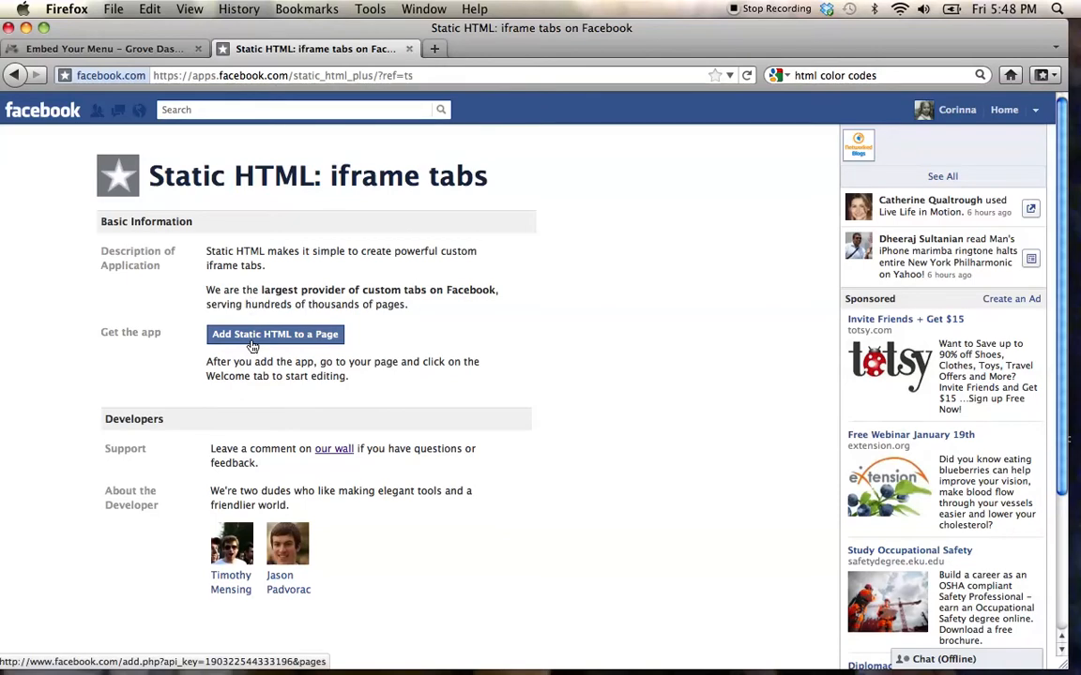
Add Static HTML: iframe tabs to Mordechai's Restaurant from the page selector
left_click(274, 334)
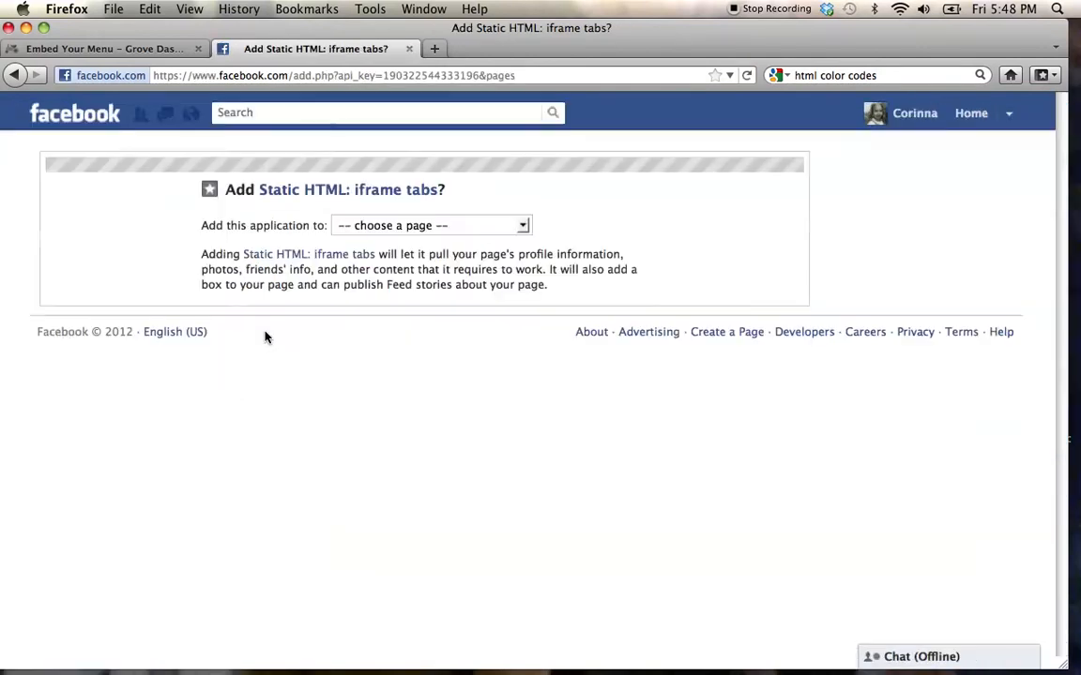
left_click(430, 225)
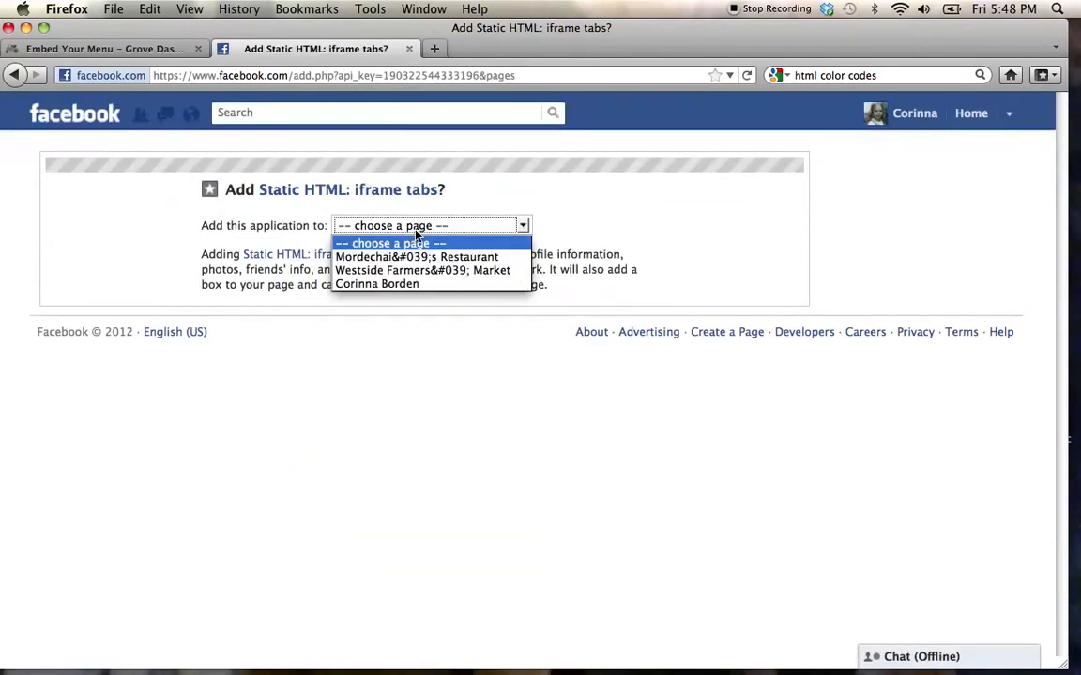
left_click(416, 256)
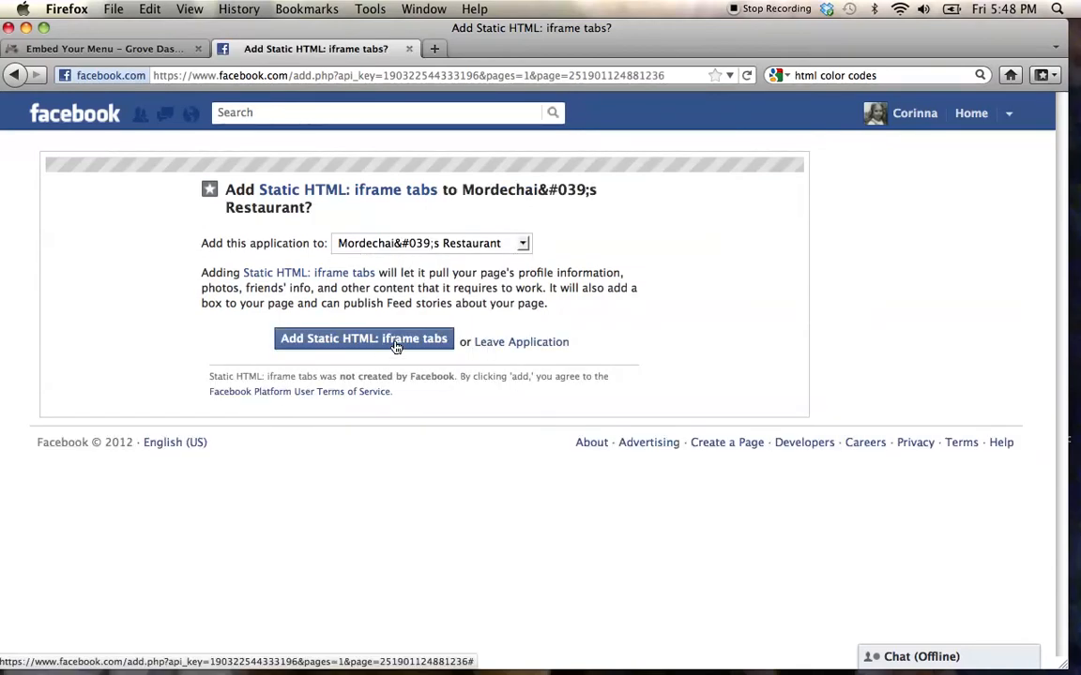
left_click(363, 338)
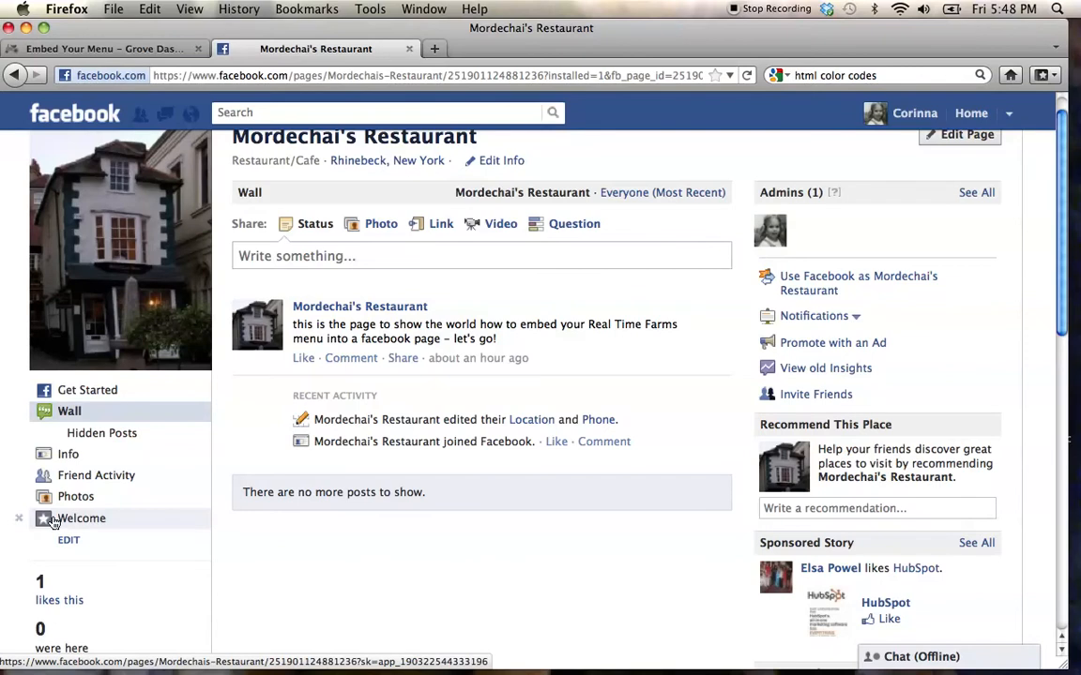
Open the Welcome tab and view its empty page-content and fans-only editors
left_click(81, 518)
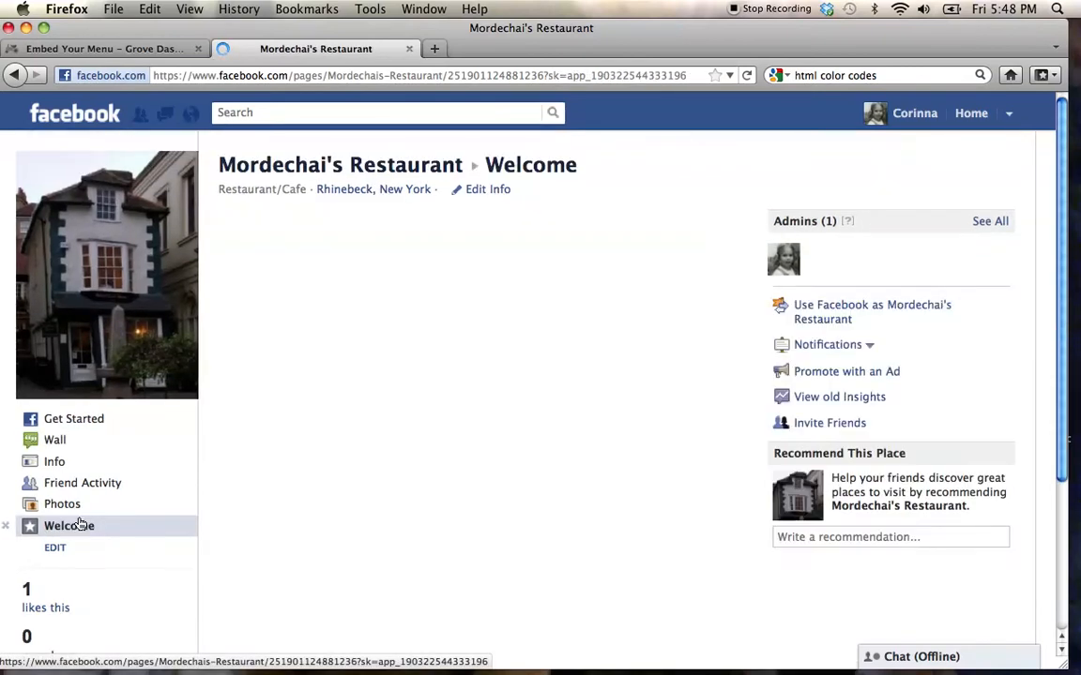
left_click(68, 526)
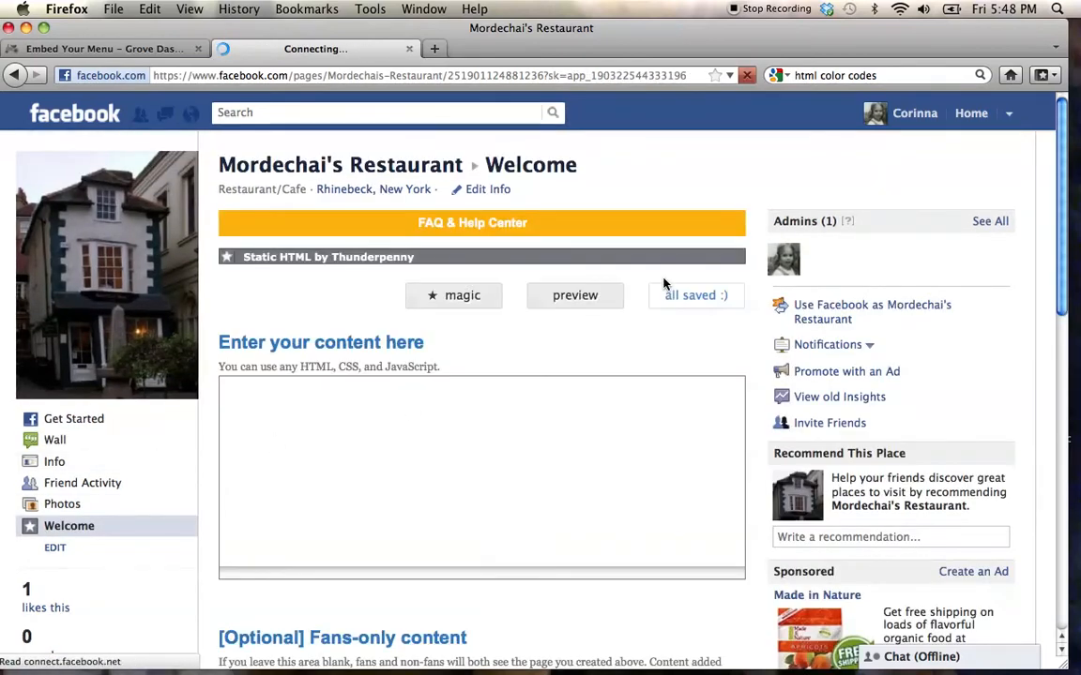
scroll("down", 3)
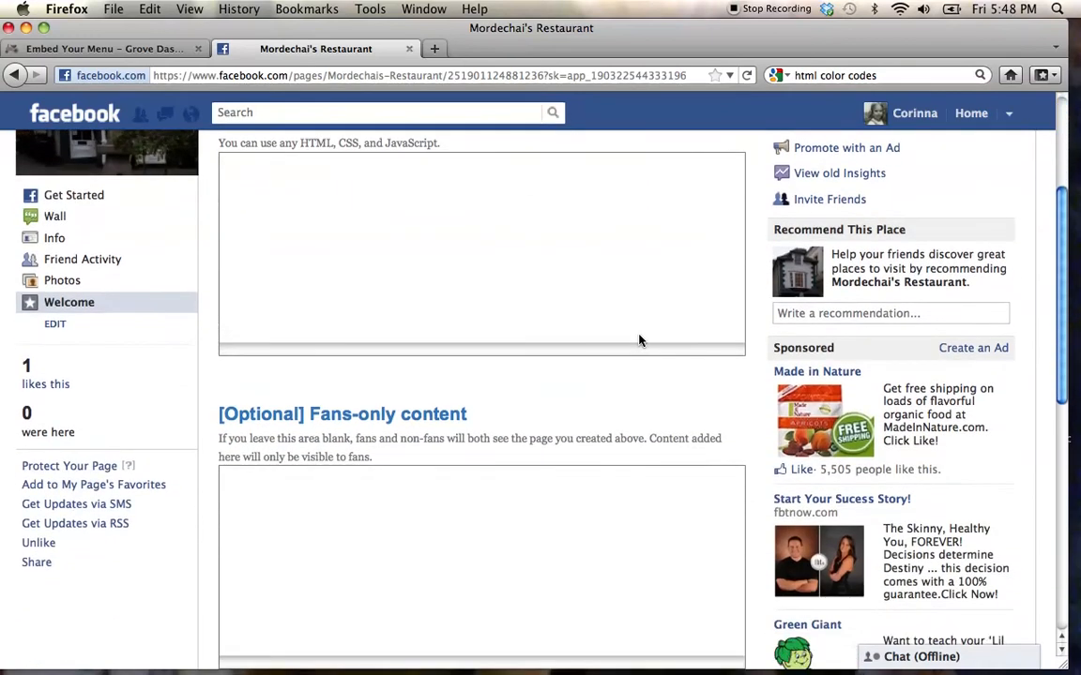
scroll("up", 3)
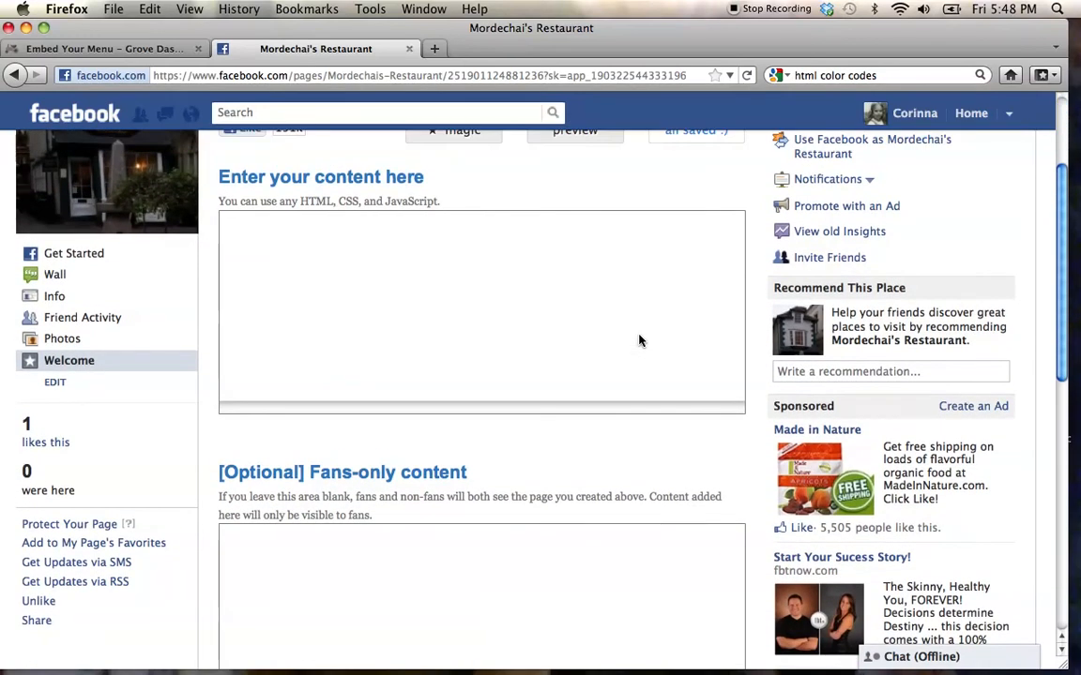
mouse_move(123, 49)
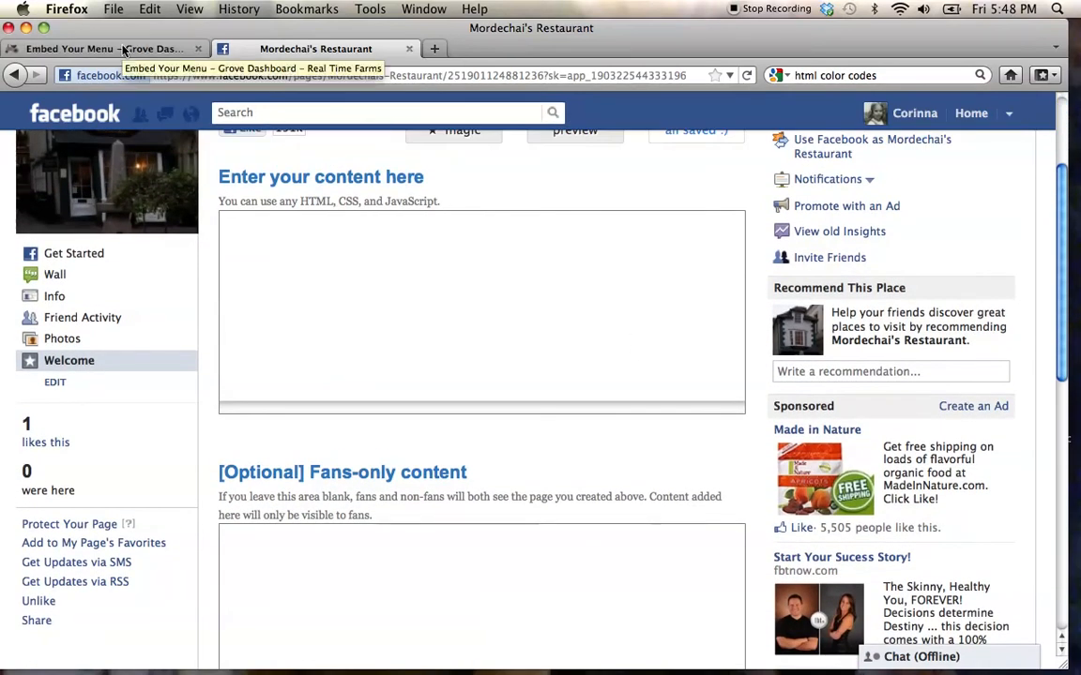
Select the Real Time Farms dinner menu embed code and return to Facebook
left_click(103, 48)
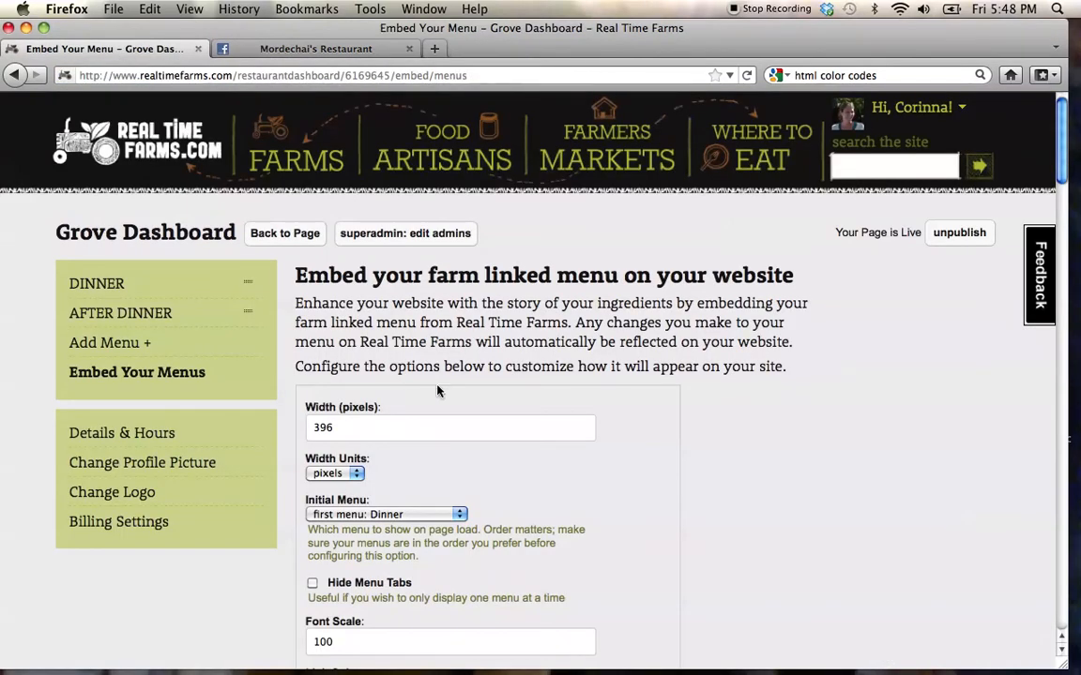
scroll("down", 3)
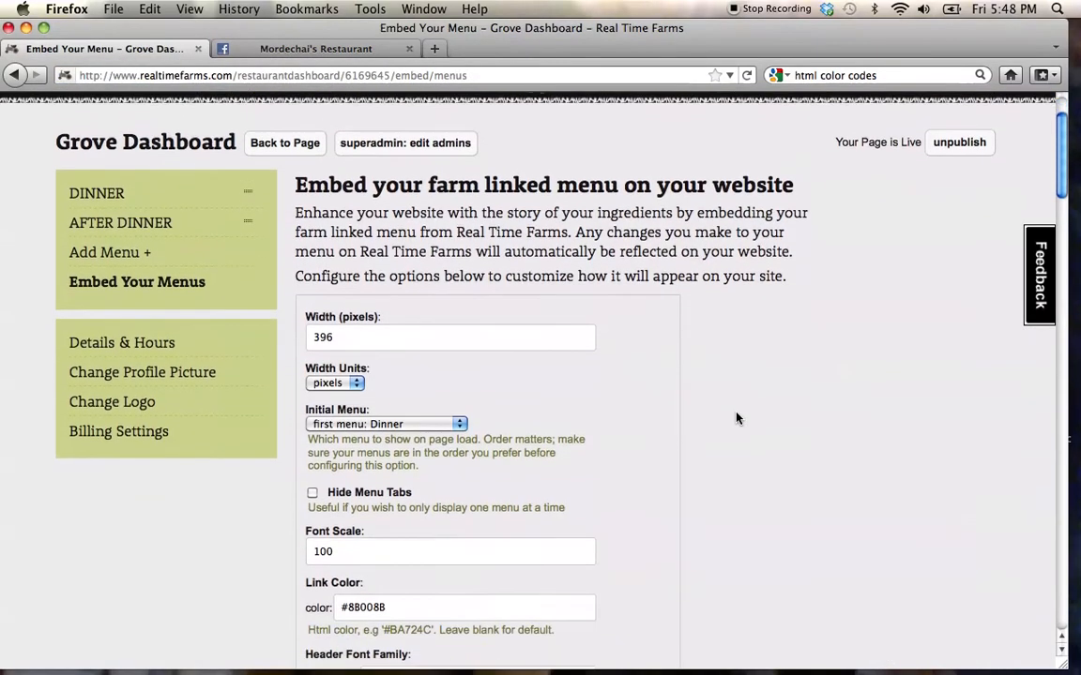
scroll("down", 3)
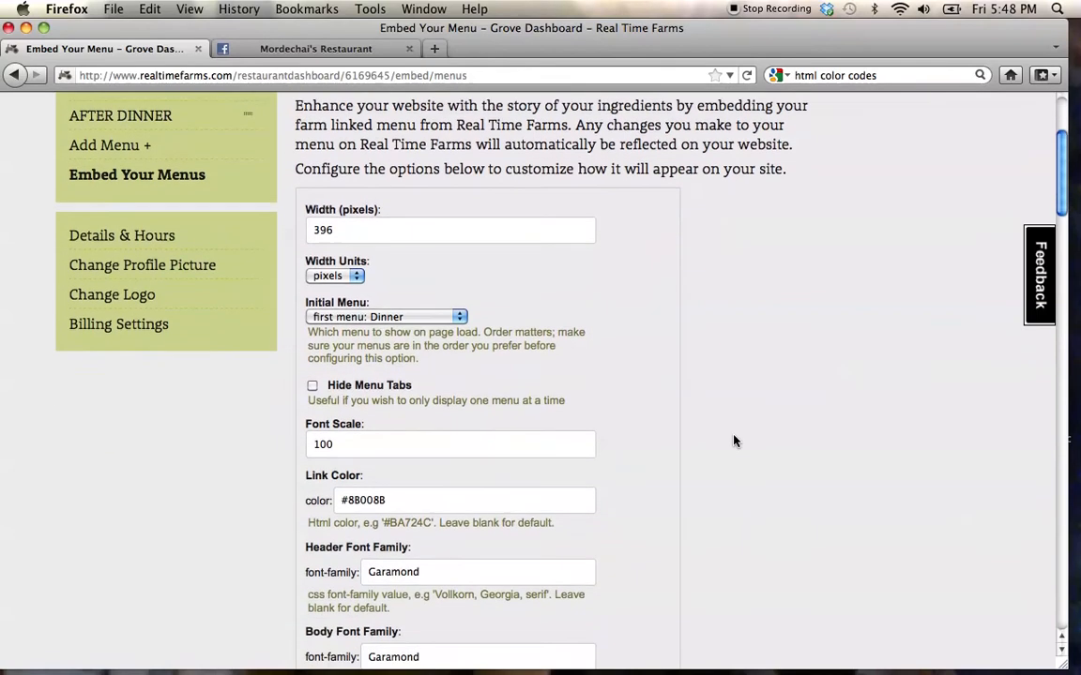
scroll("down", 3)
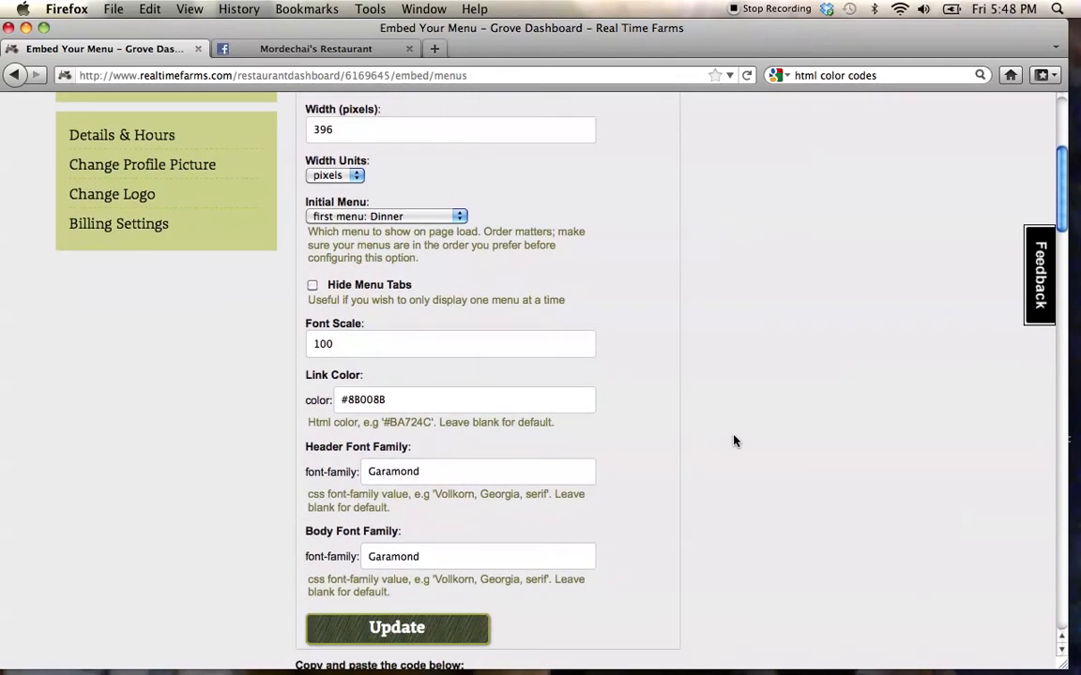
scroll("down", 3)
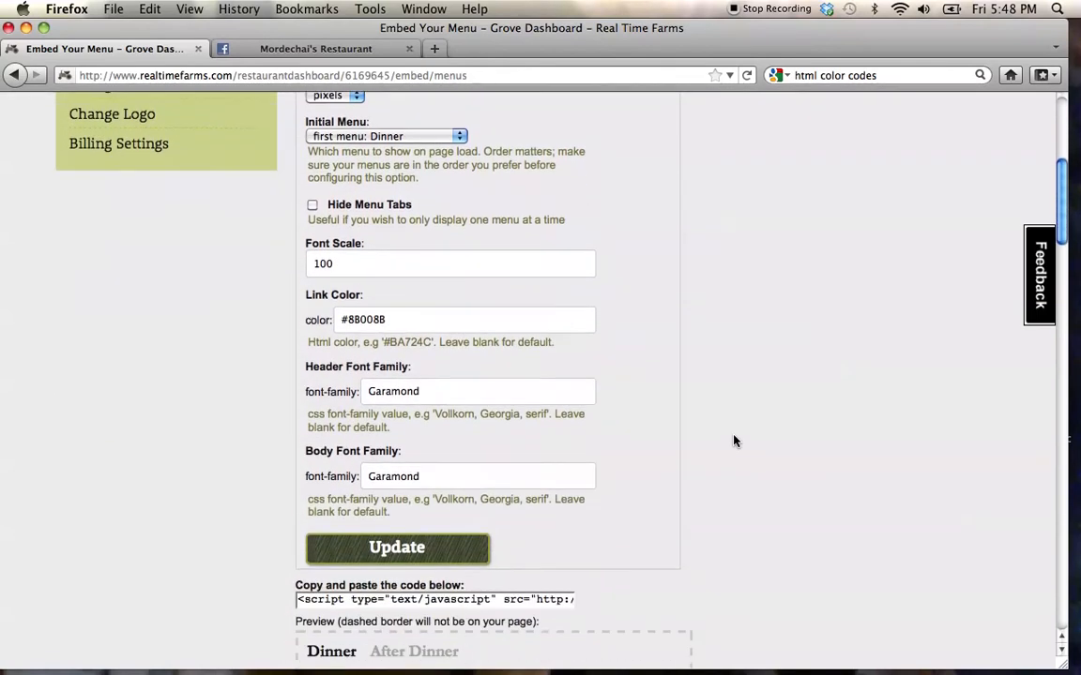
scroll("down", 3)
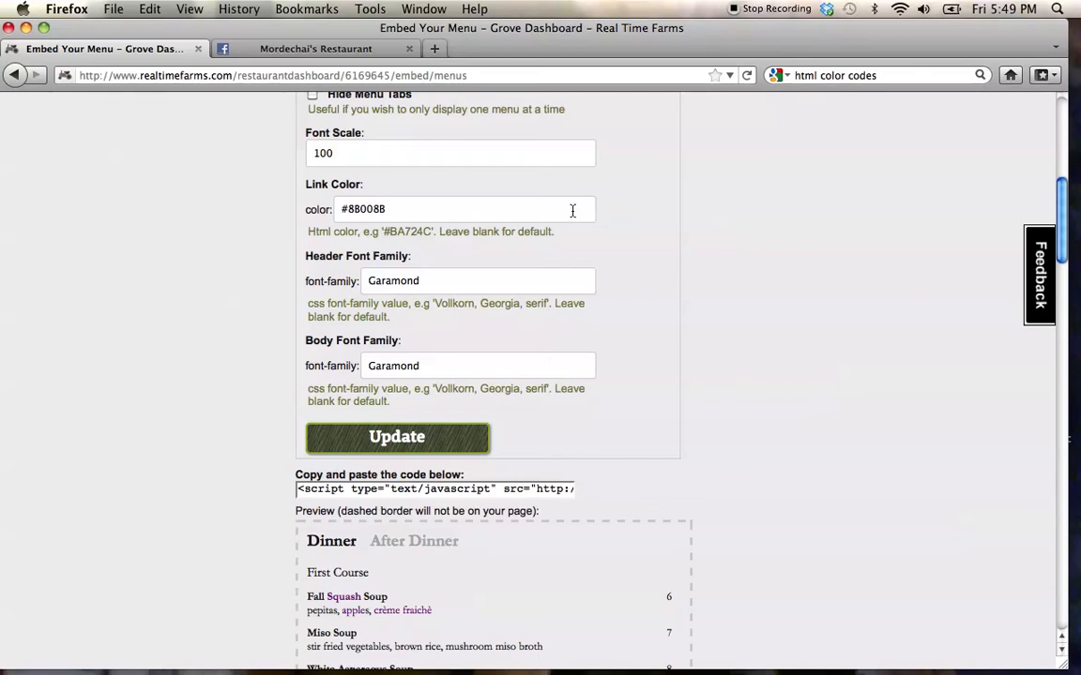
mouse_move(540, 280)
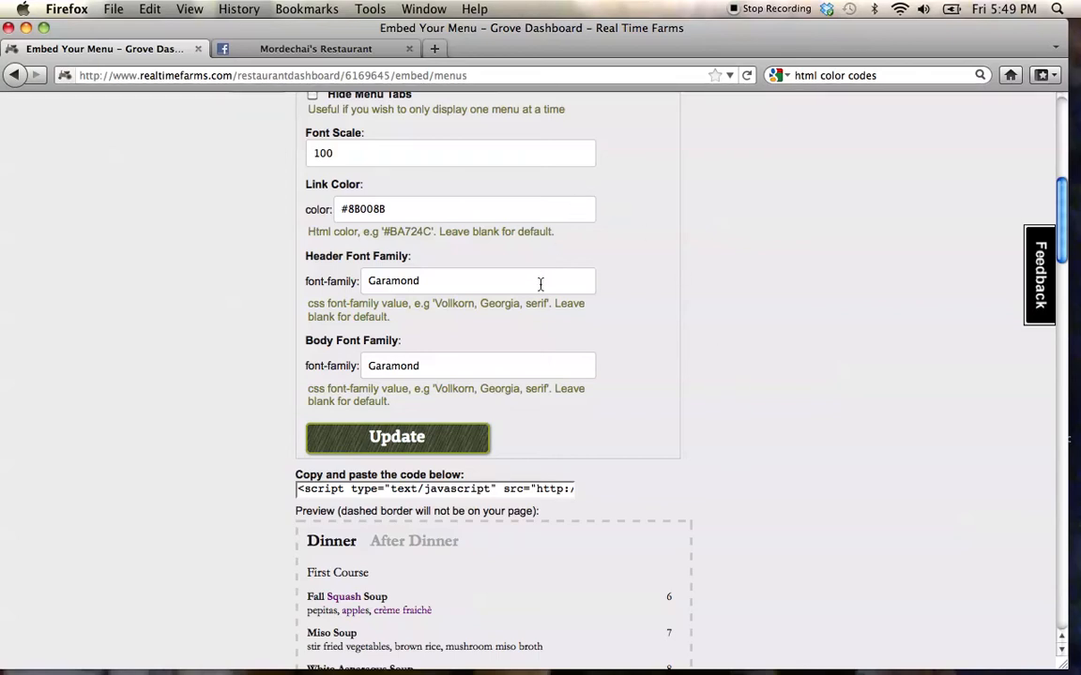
scroll("down", 3)
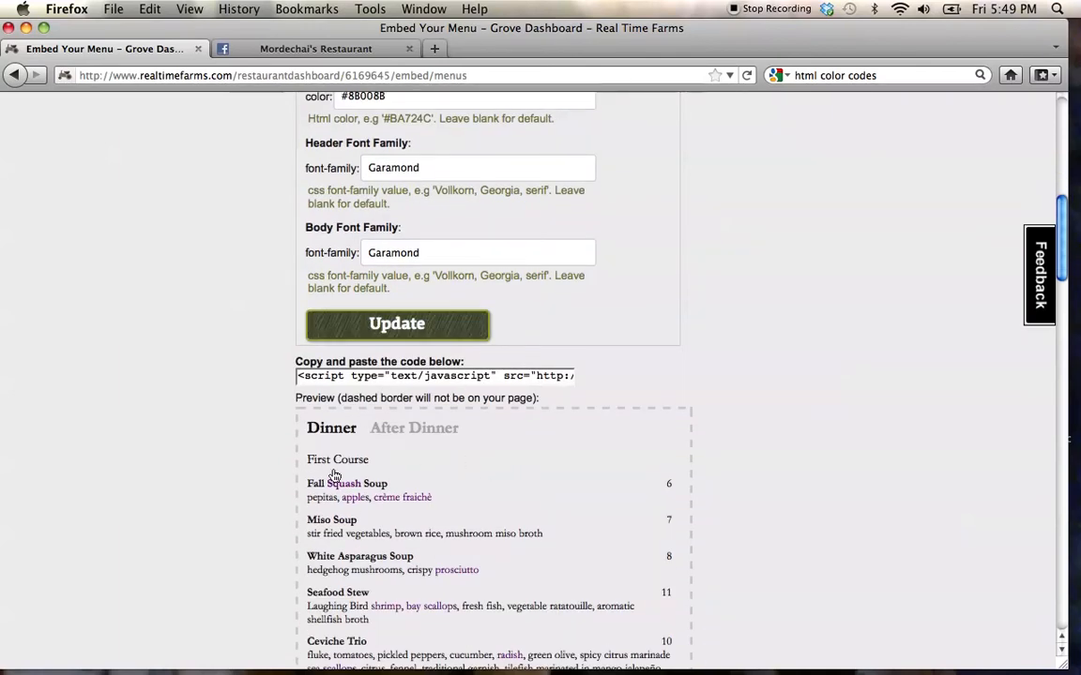
triple_click(435, 375)
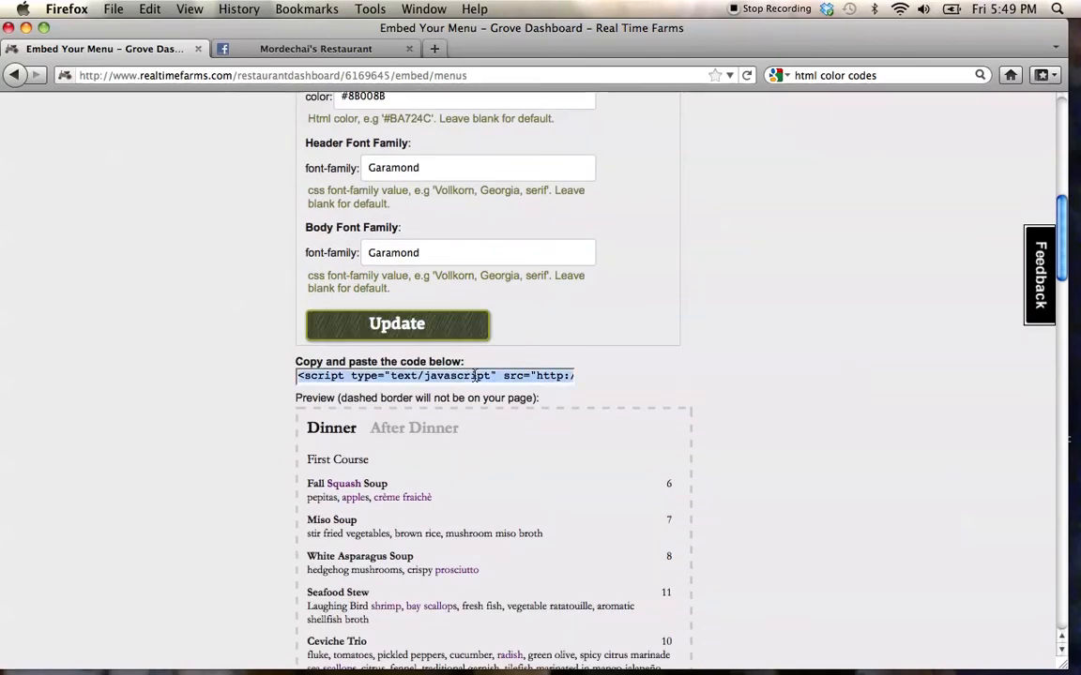
left_click(316, 48)
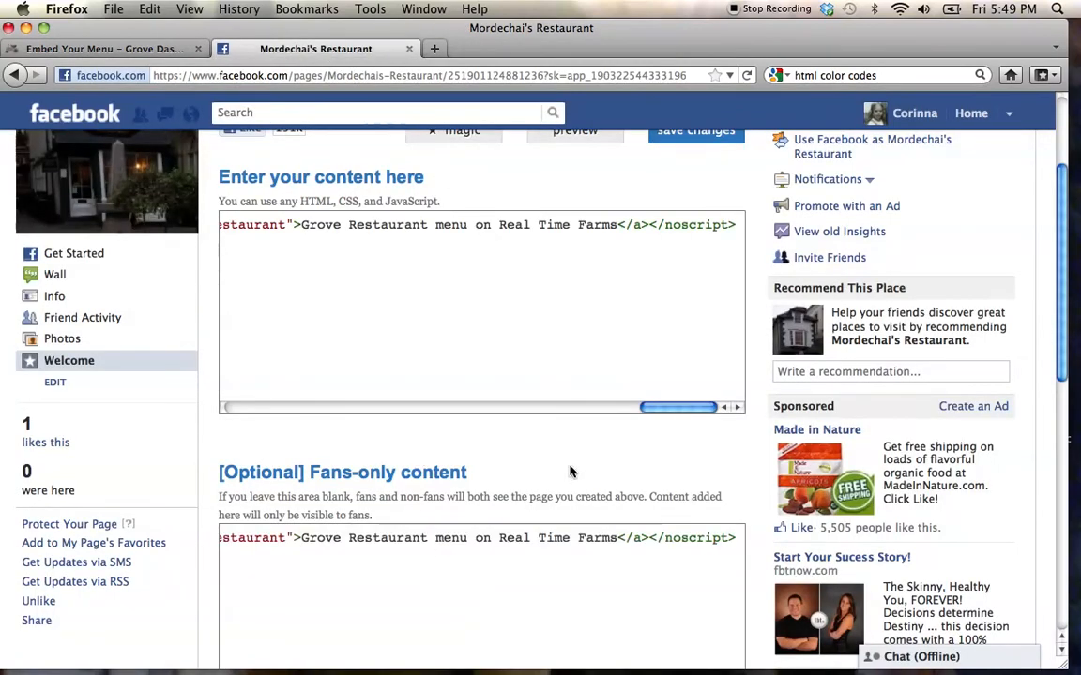
Save the Welcome tab with the menu code and view the embedded dinner menu
scroll("up", 3)
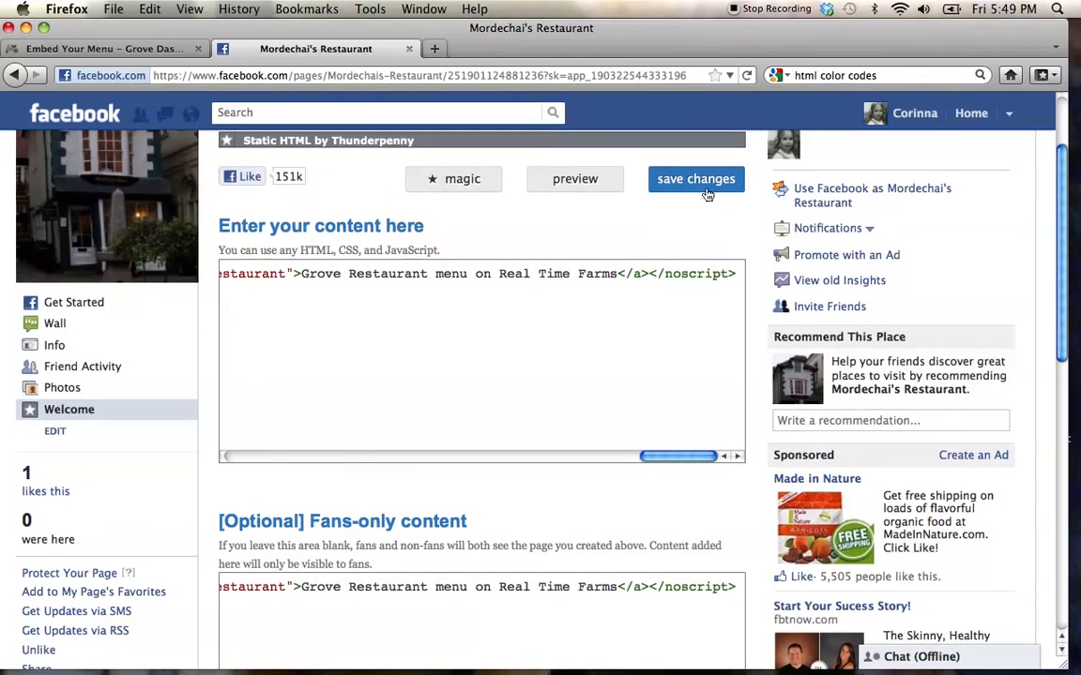
left_click(696, 179)
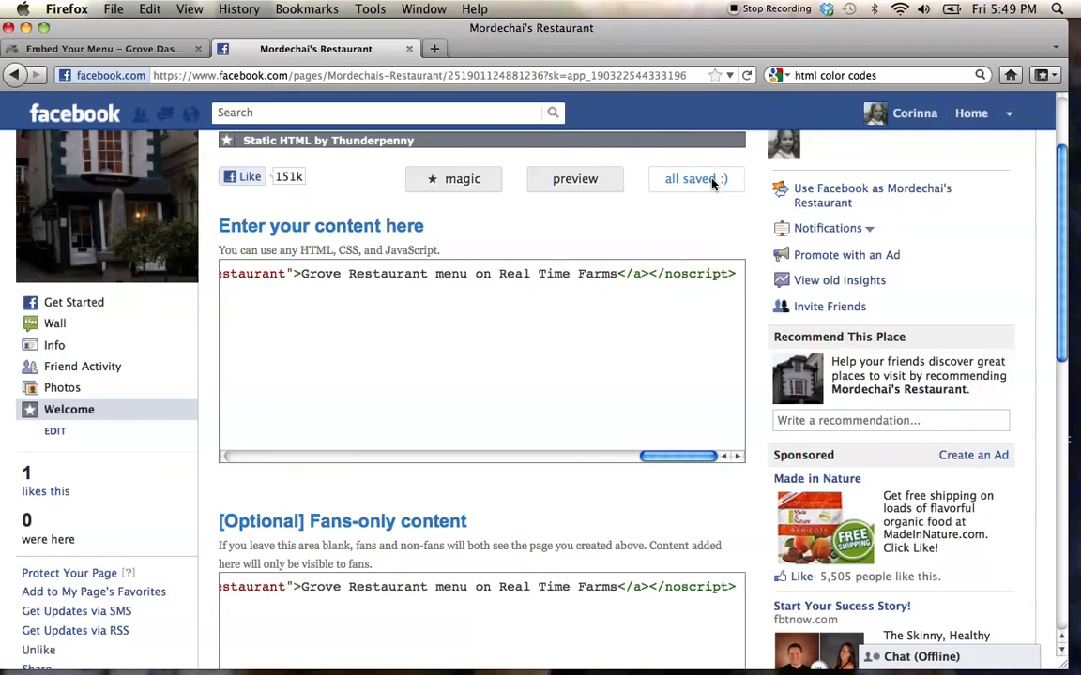
left_click(696, 179)
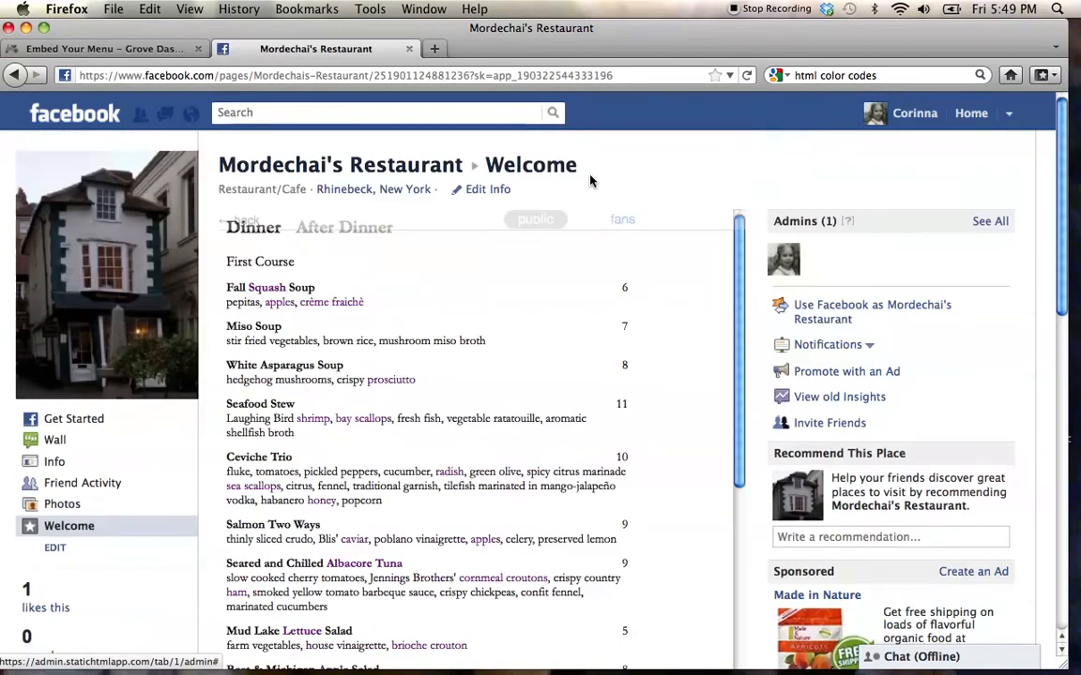
scroll("down", 3)
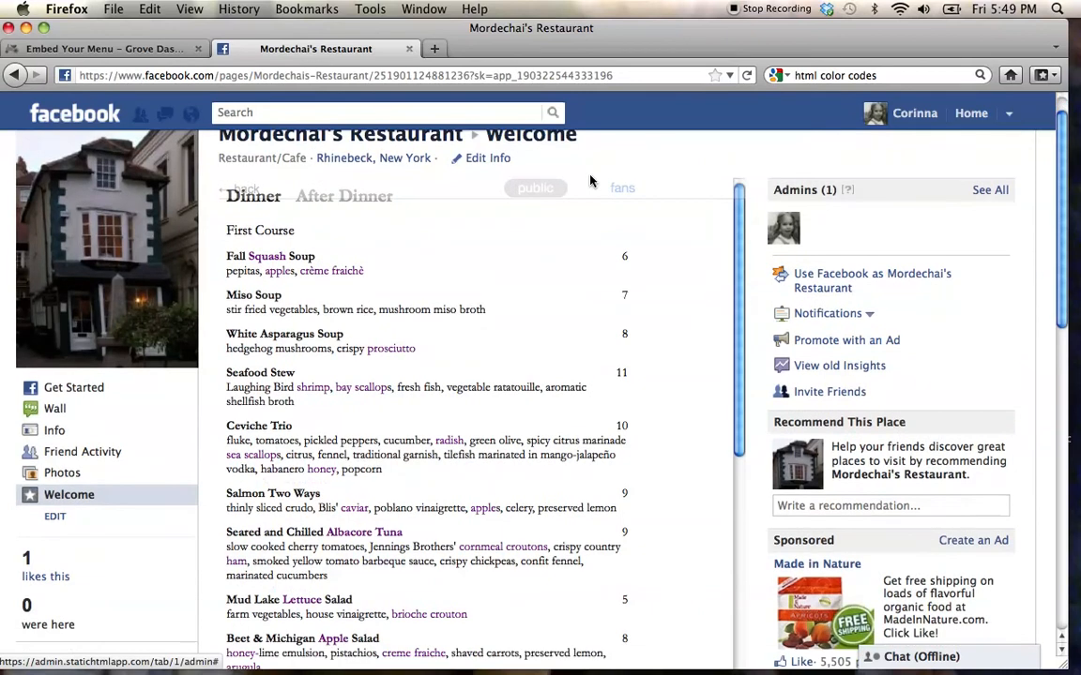
mouse_move(399, 369)
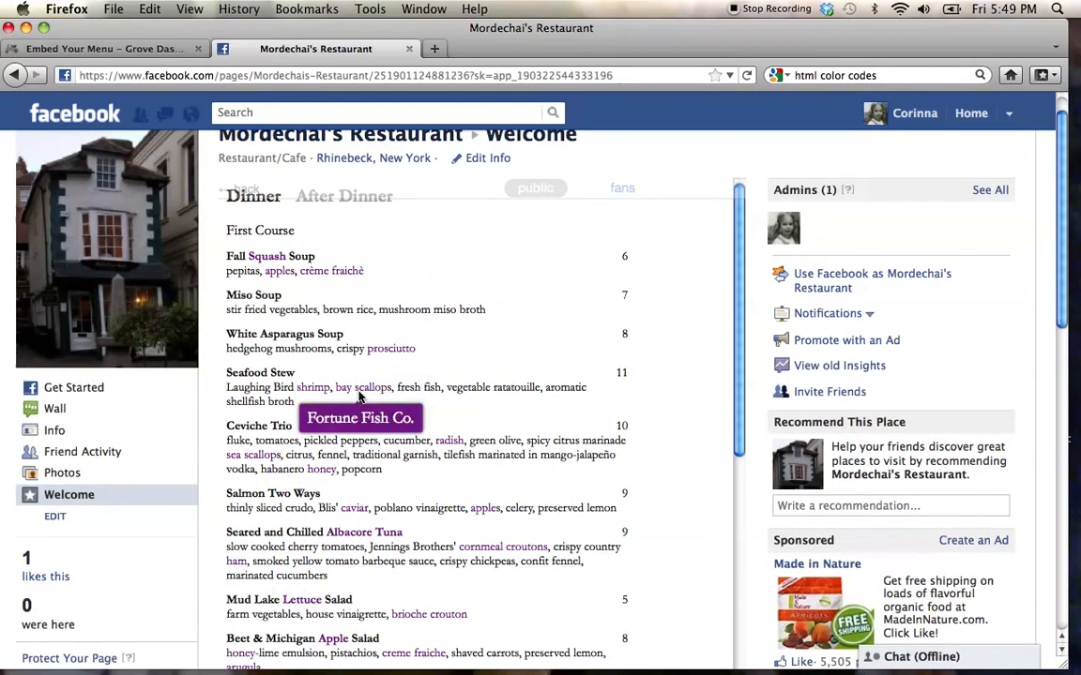
mouse_move(313, 386)
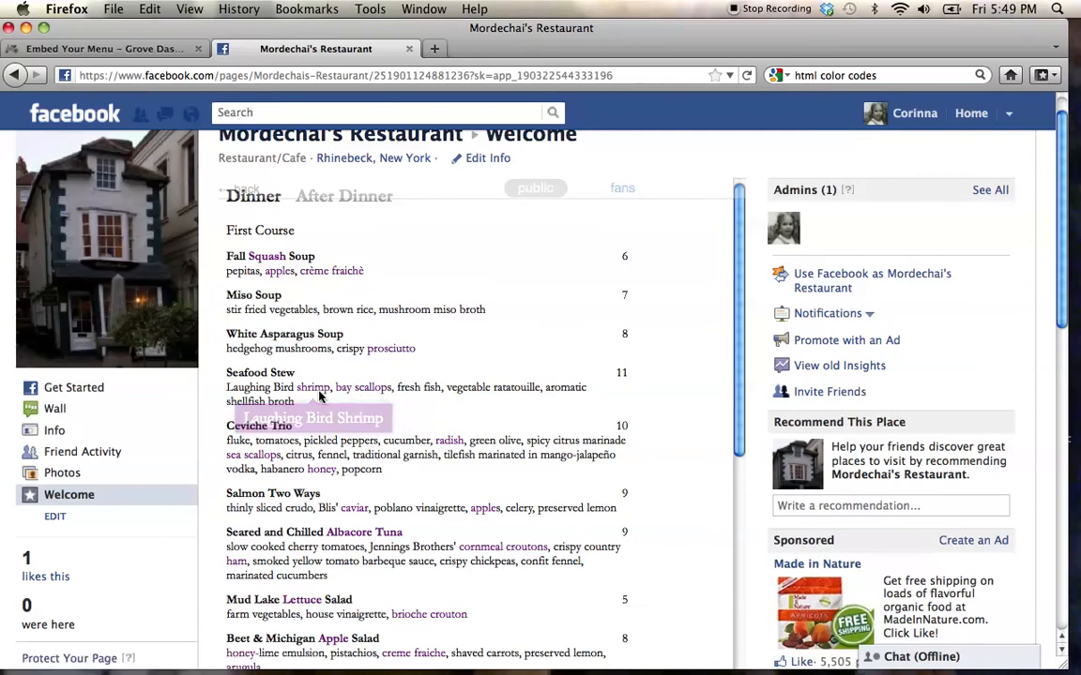
mouse_move(328, 280)
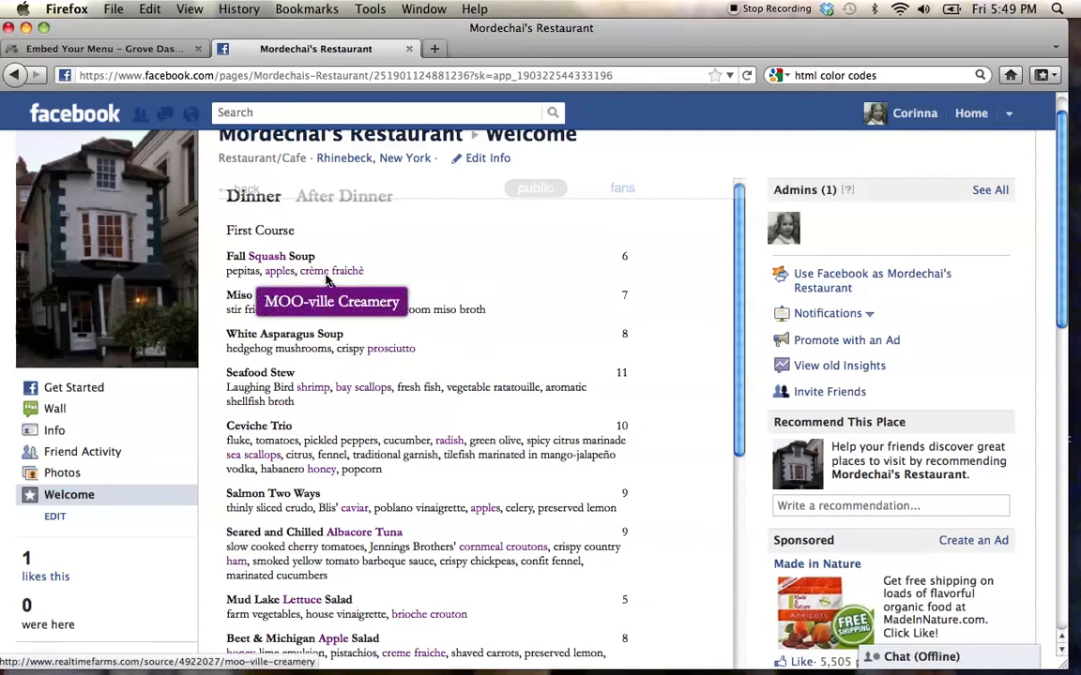
mouse_move(280, 271)
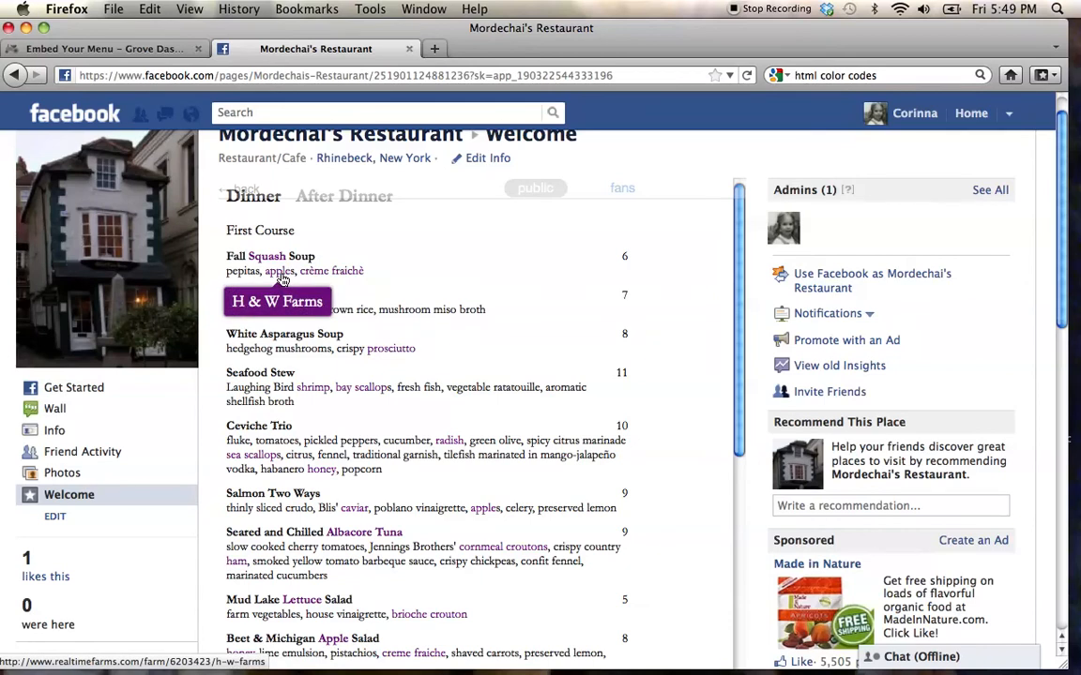
mouse_move(364, 264)
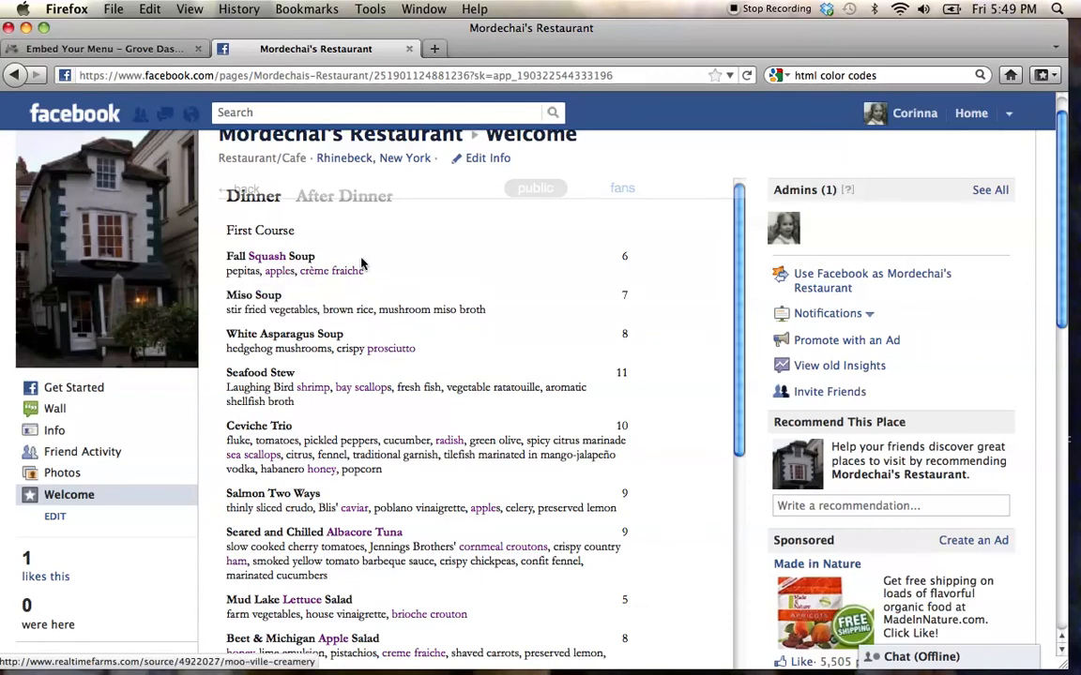
scroll("up", 3)
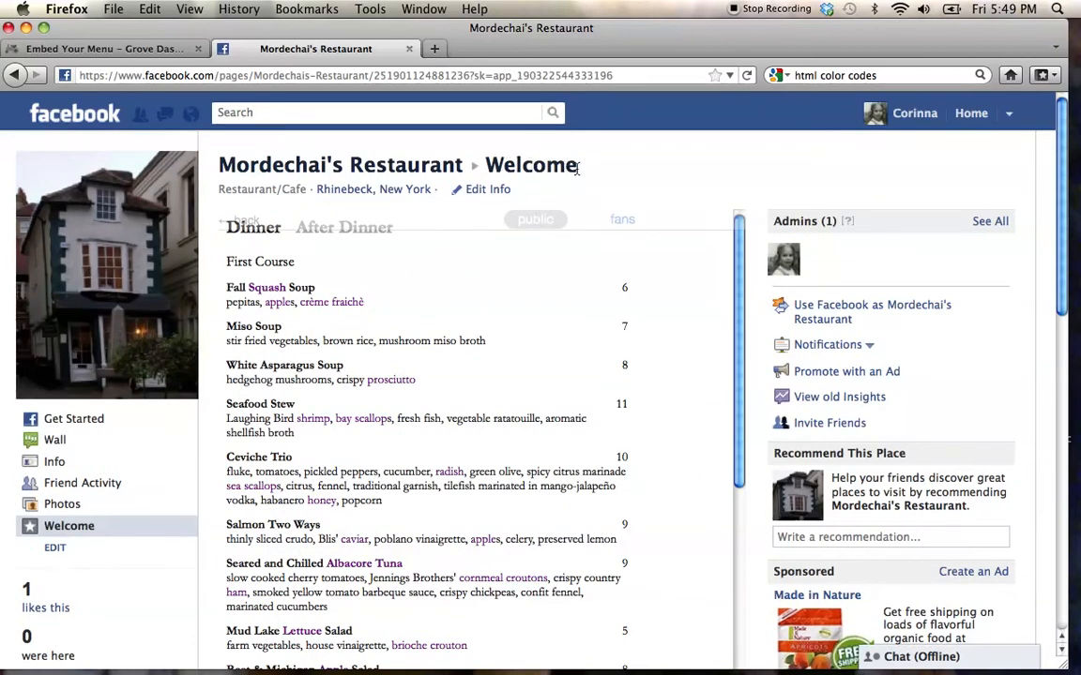
mouse_move(609, 179)
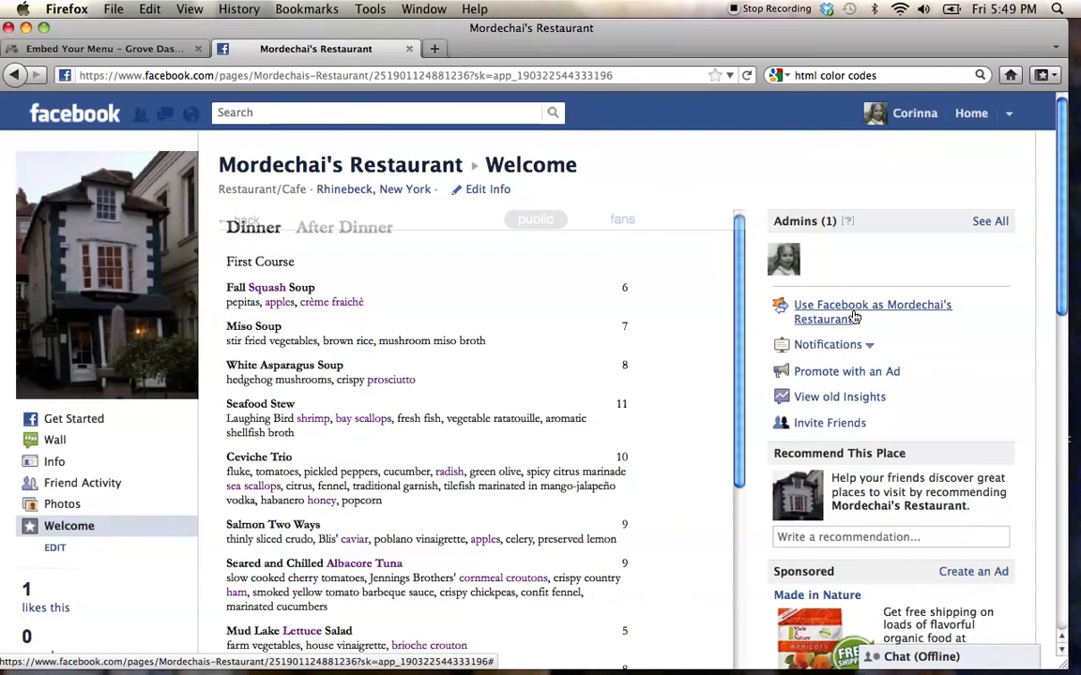
Switch to acting as Mordechai's Restaurant and open Edit Page's Apps list
left_click(872, 311)
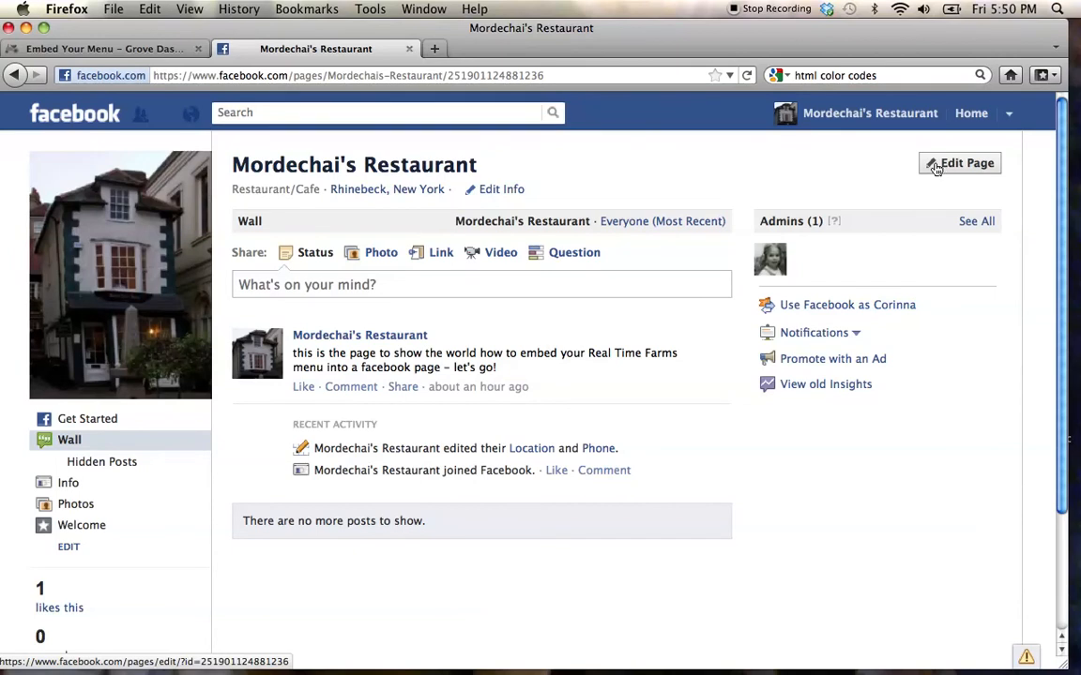
left_click(959, 162)
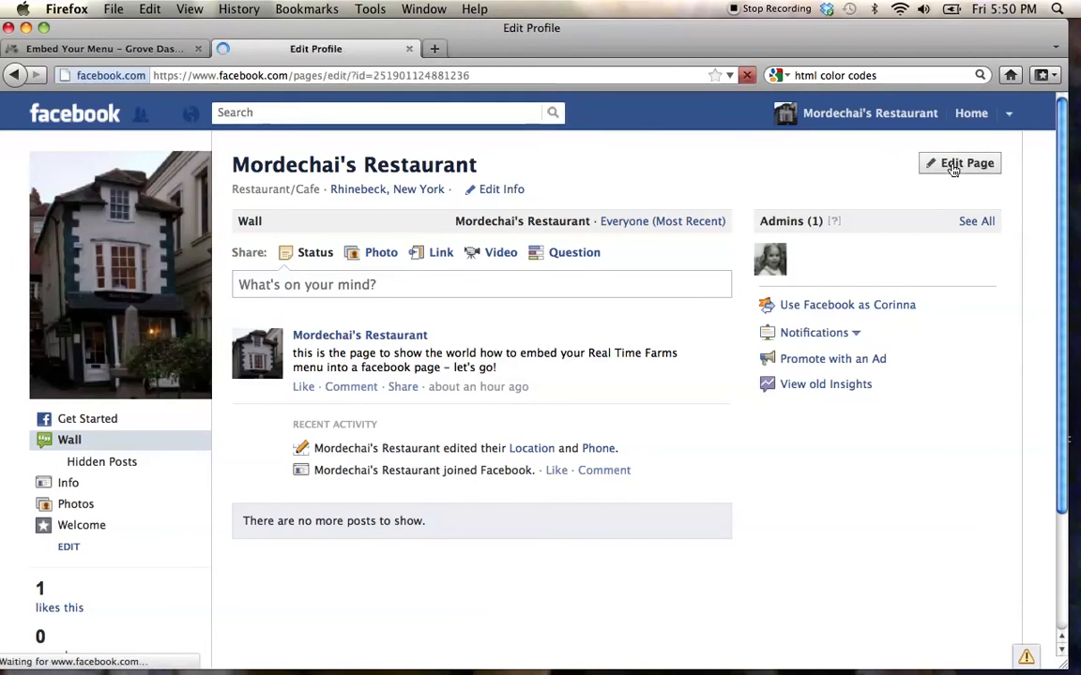
left_click(959, 162)
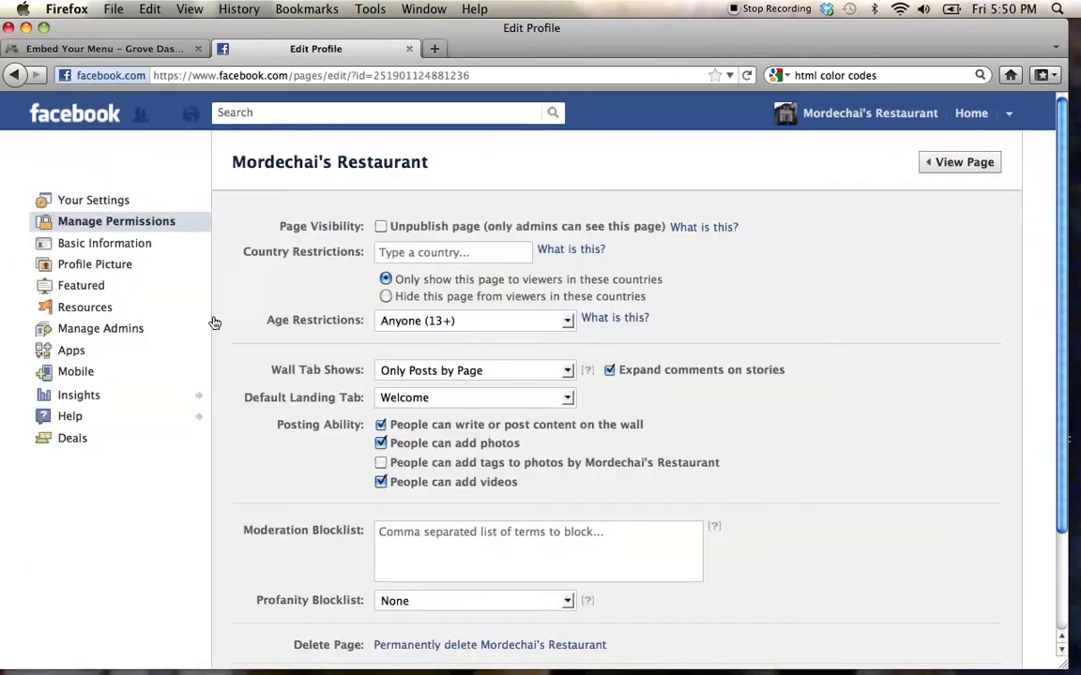
left_click(72, 350)
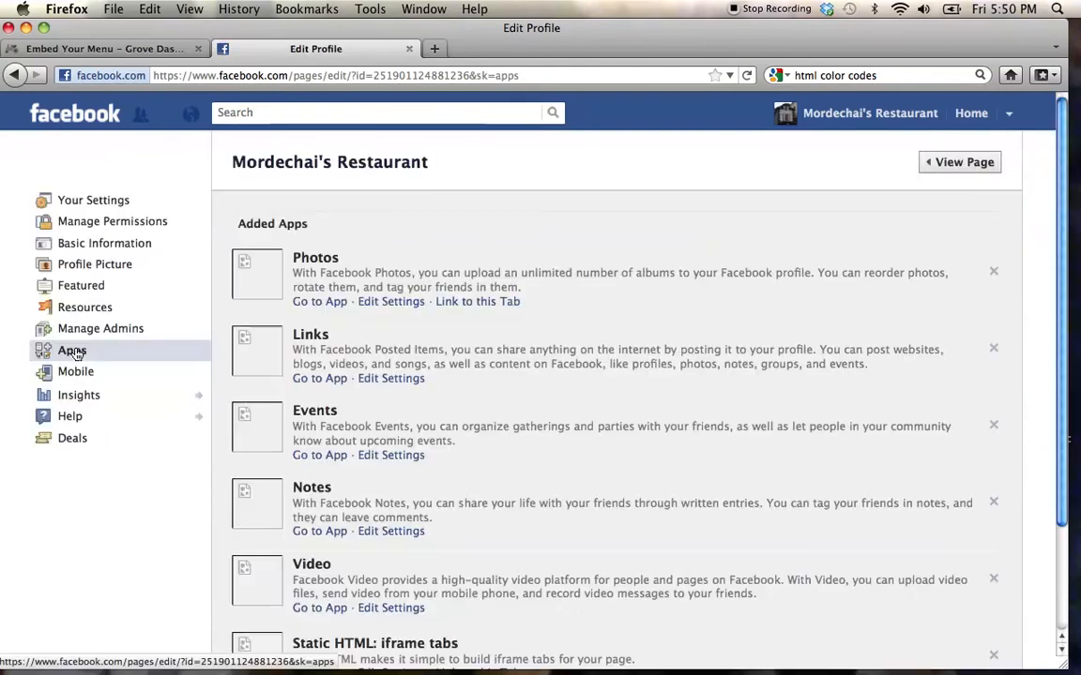
scroll("down", 3)
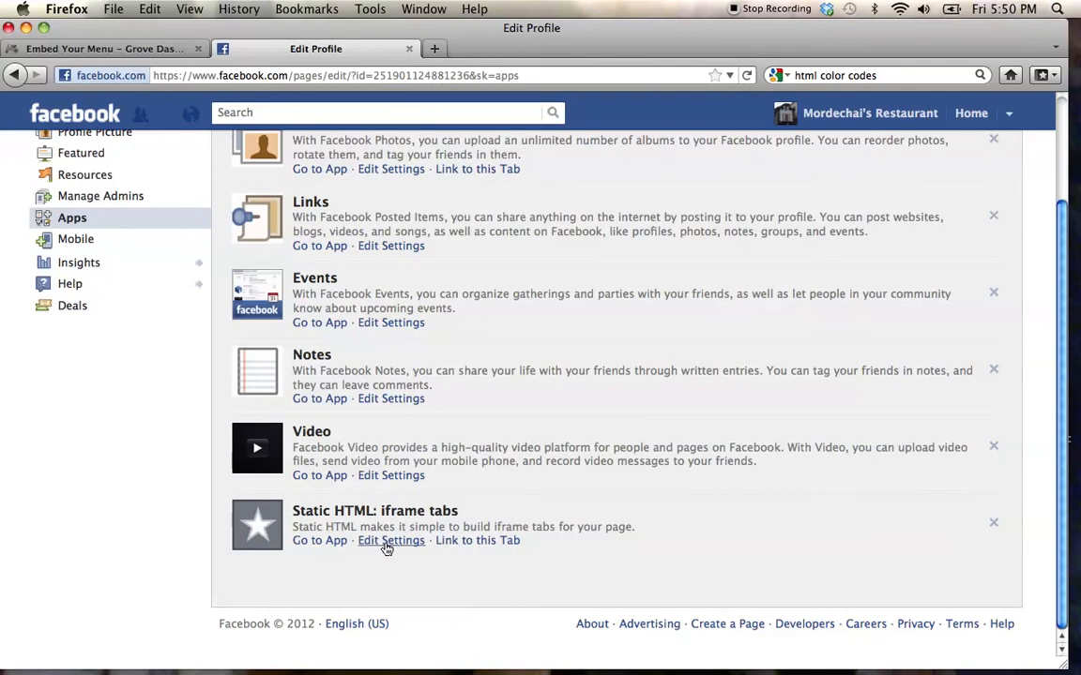
Rename the Static HTML tab to 'Restaurant Menu' and save
left_click(391, 541)
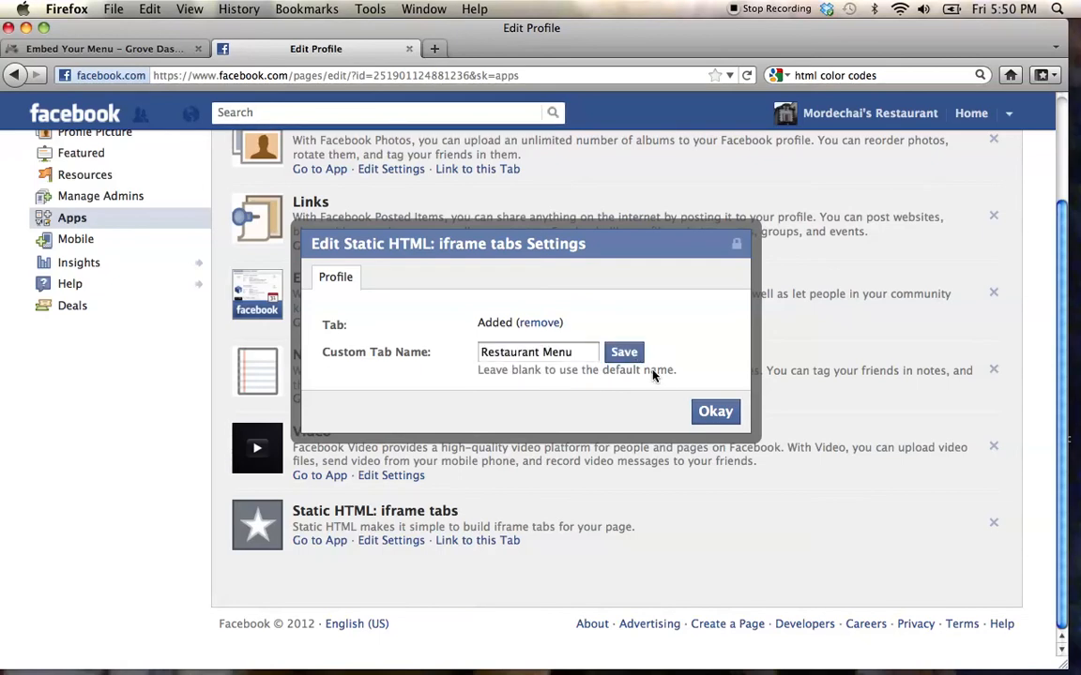
left_click(715, 411)
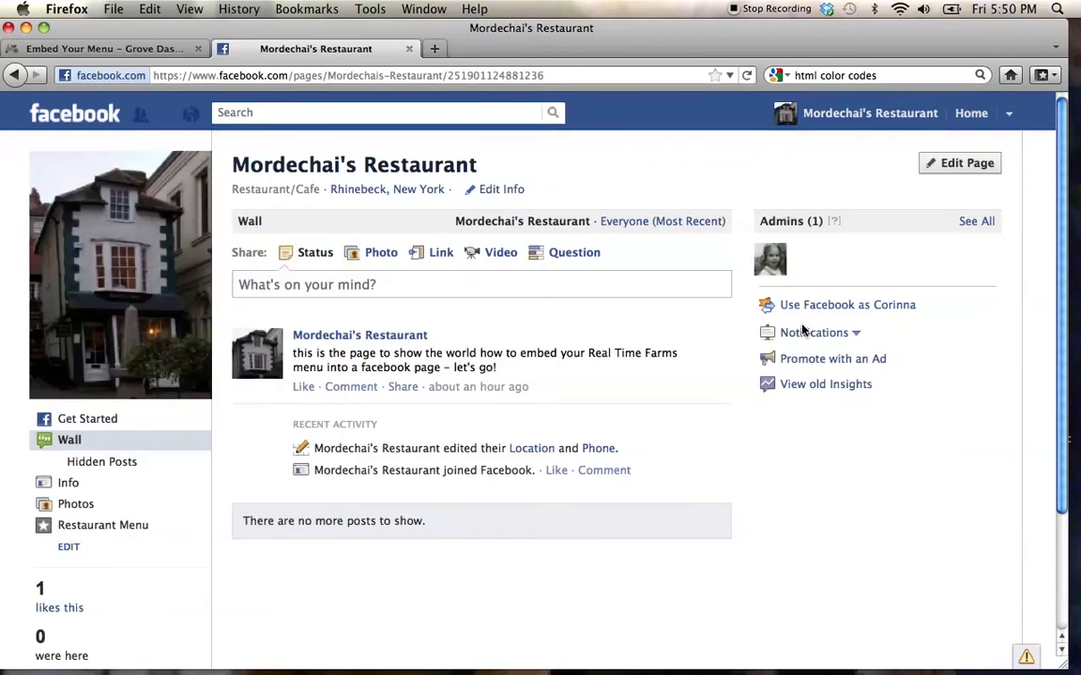
mouse_move(133, 525)
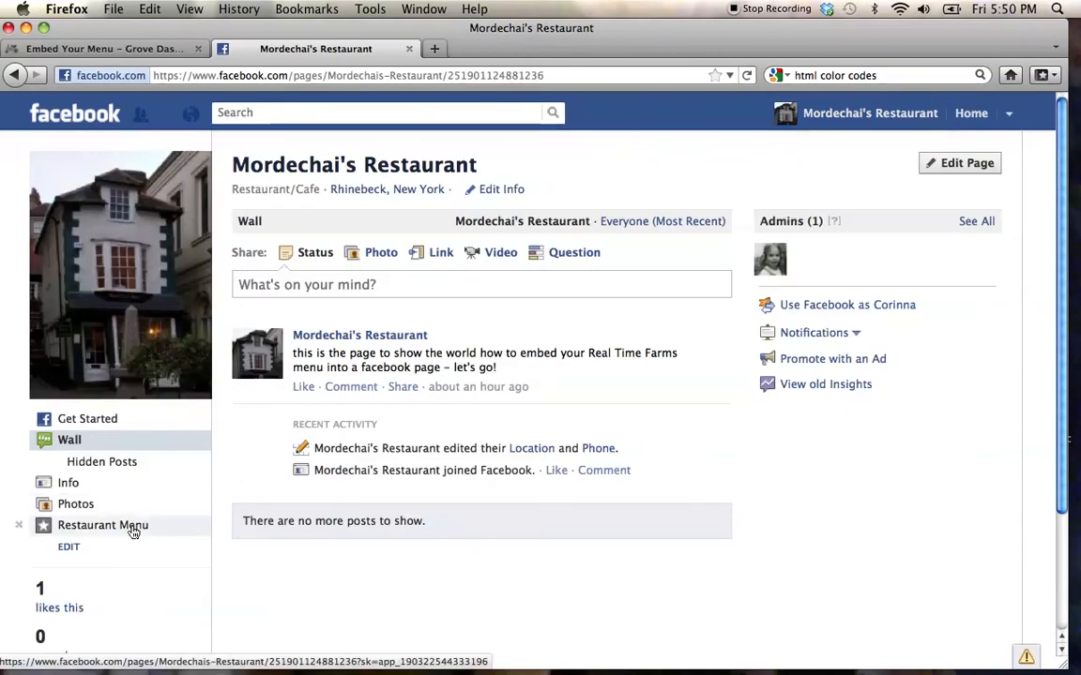
Open the Restaurant Menu tab and view the saved Real Time Farms script
left_click(103, 525)
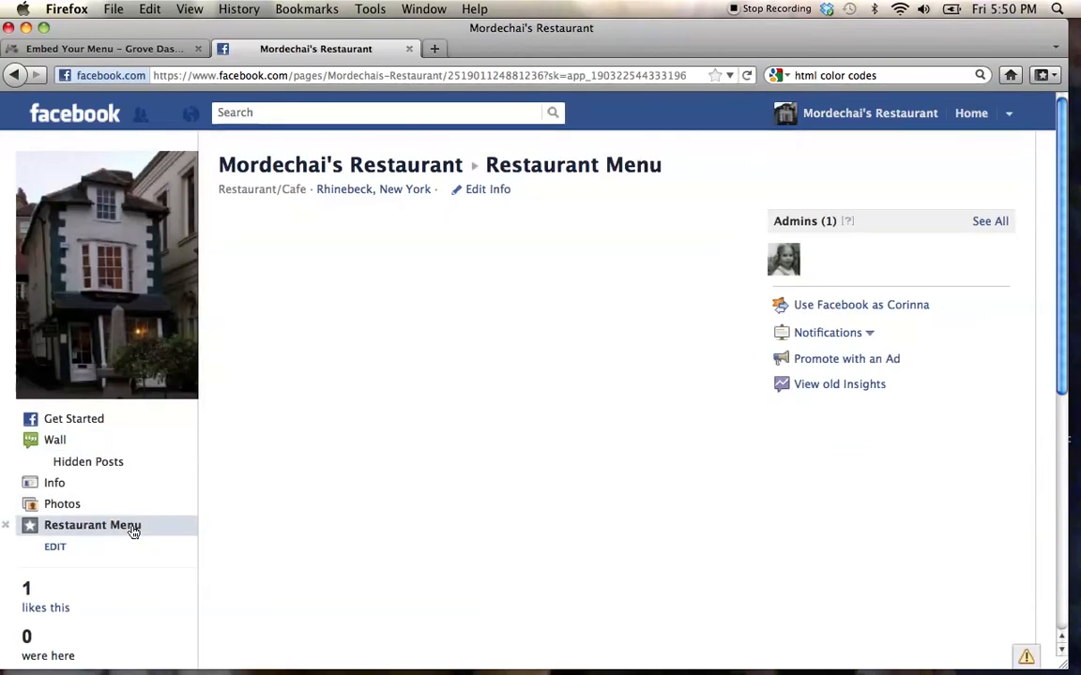
mouse_move(184, 496)
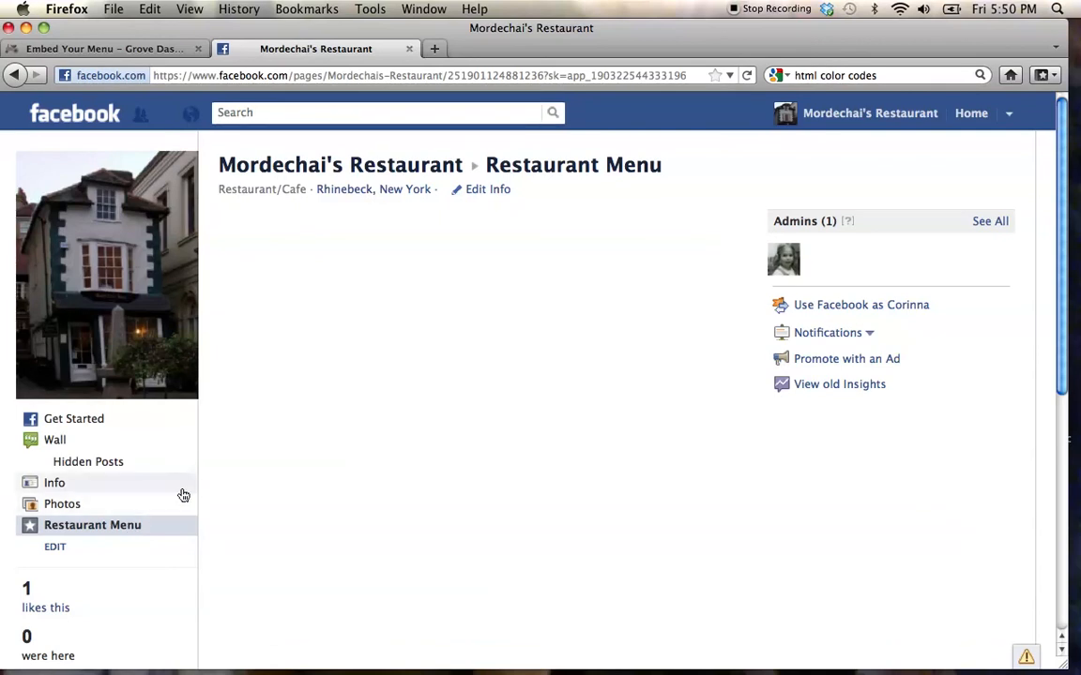
mouse_move(684, 305)
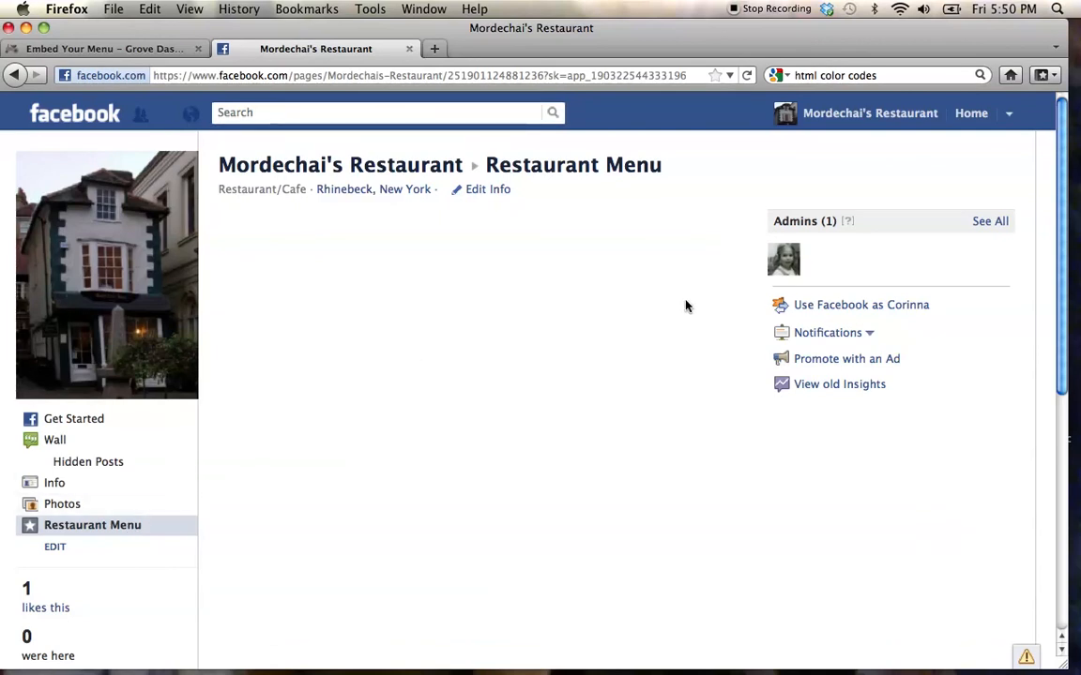
scroll("down", 3)
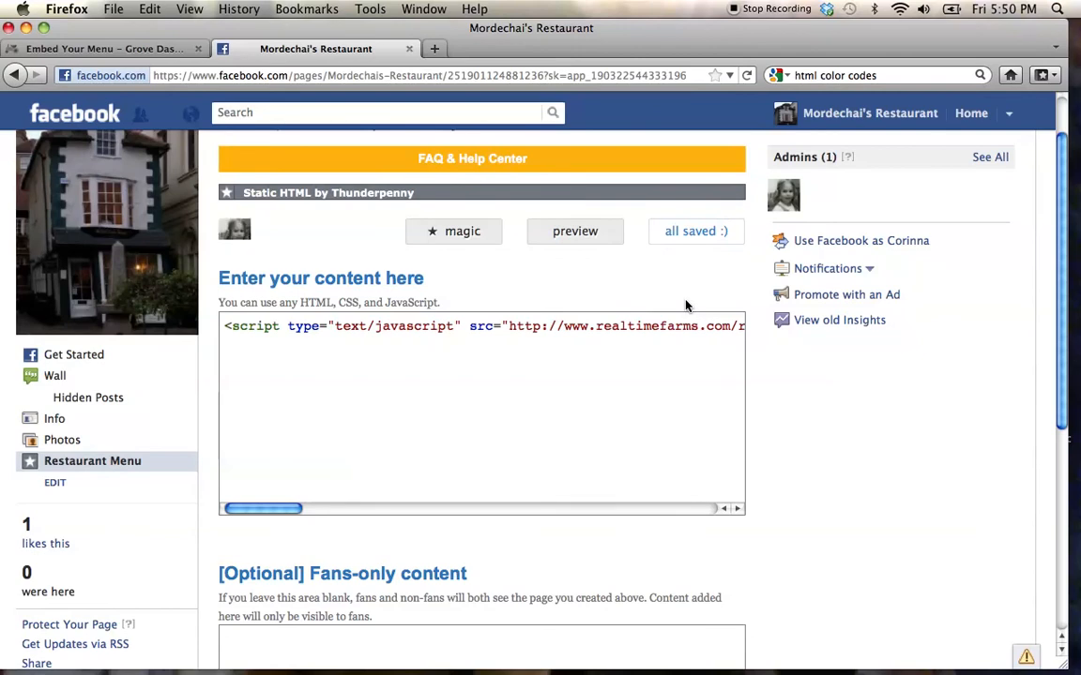
scroll("up", 3)
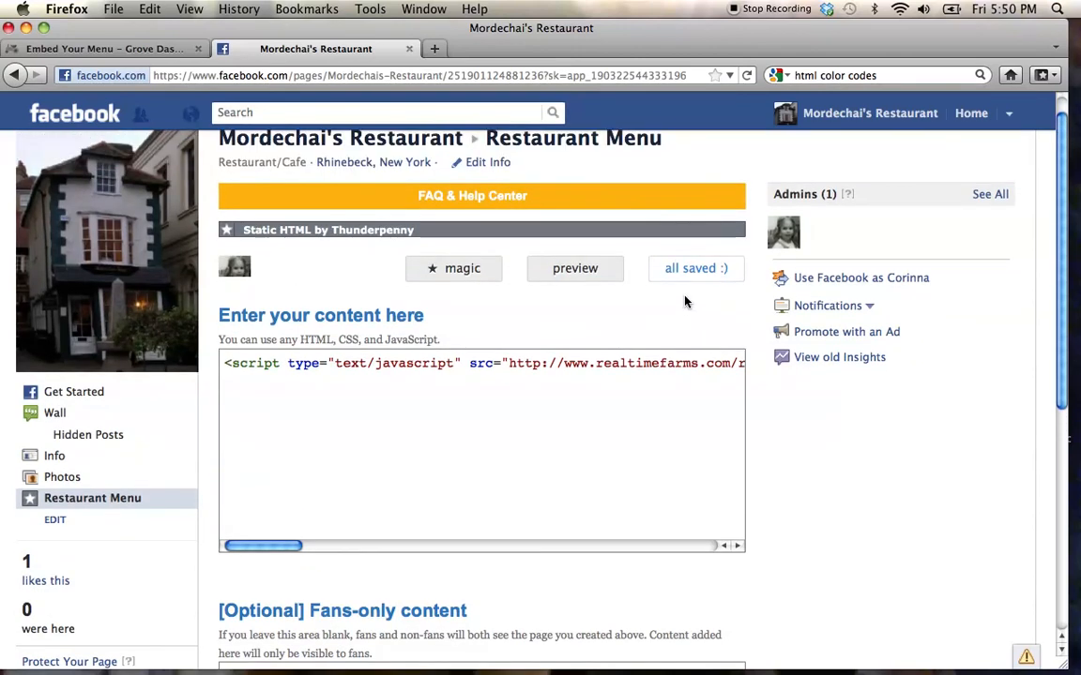
mouse_move(641, 201)
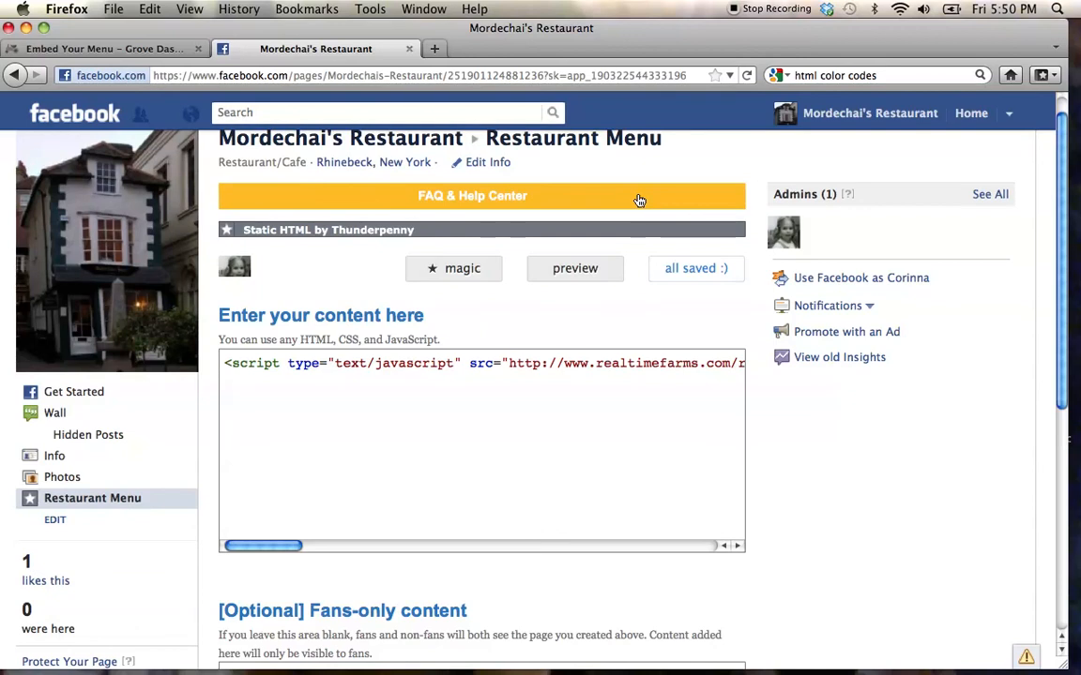
Expand the FAQ & Help Center bar and scroll to the content editor
left_click(473, 195)
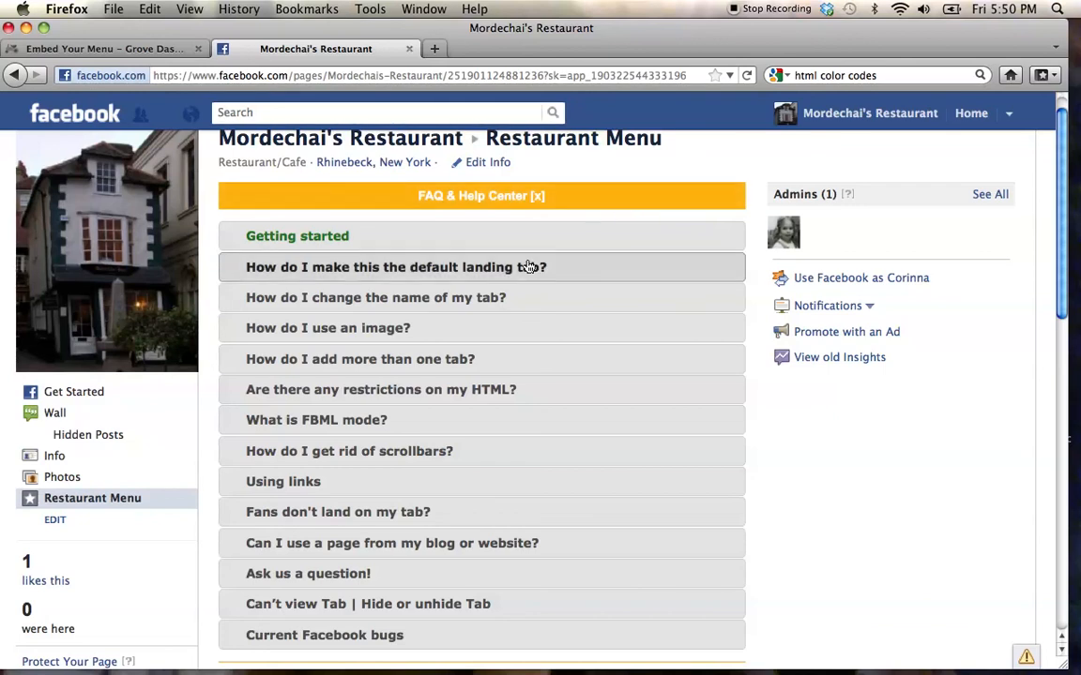
mouse_move(438, 358)
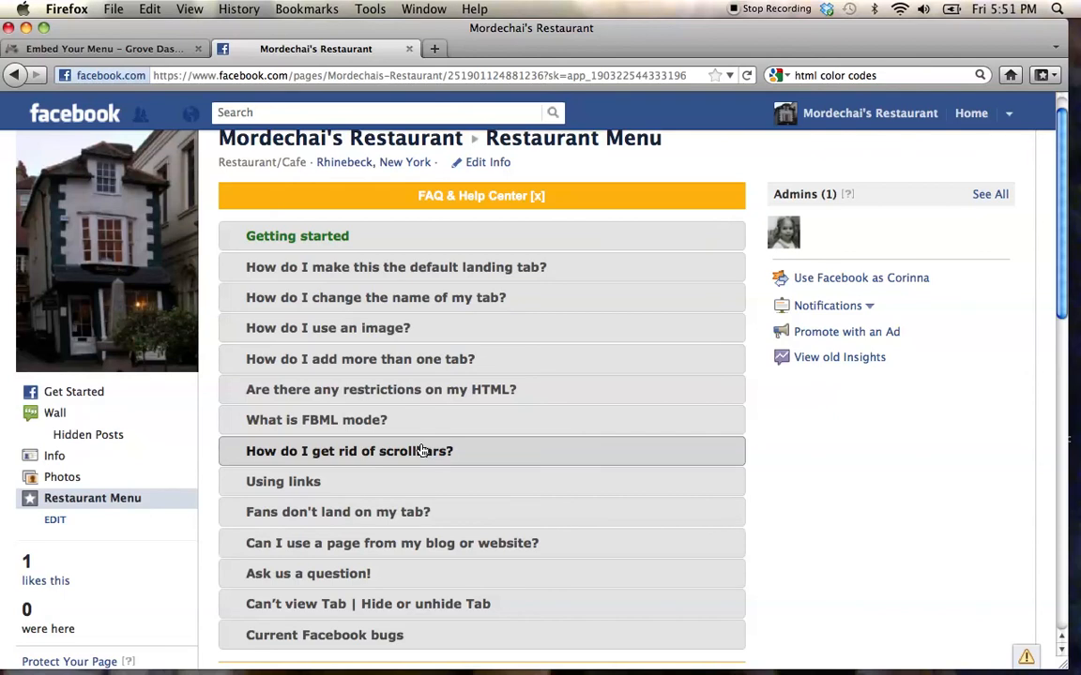
scroll("down", 3)
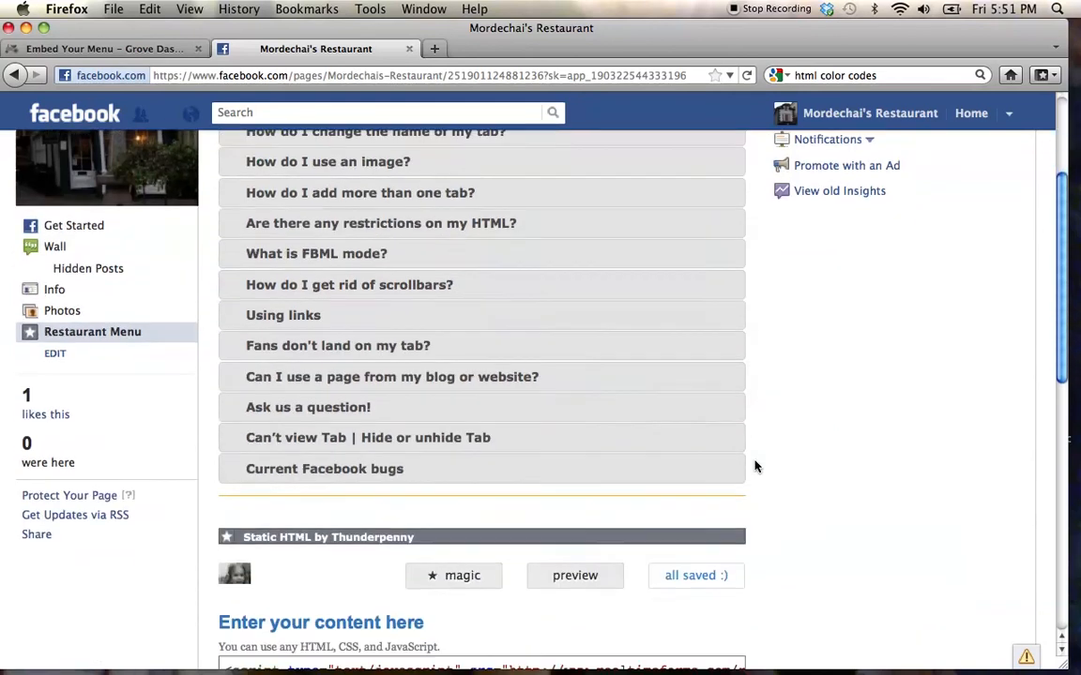
scroll("down", 3)
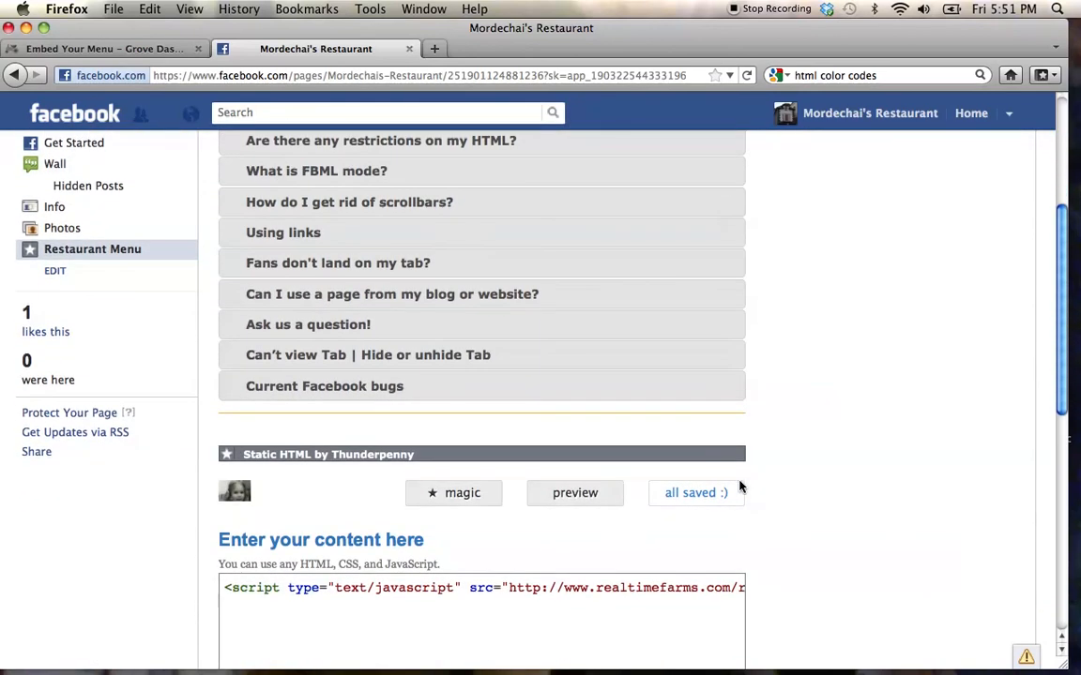